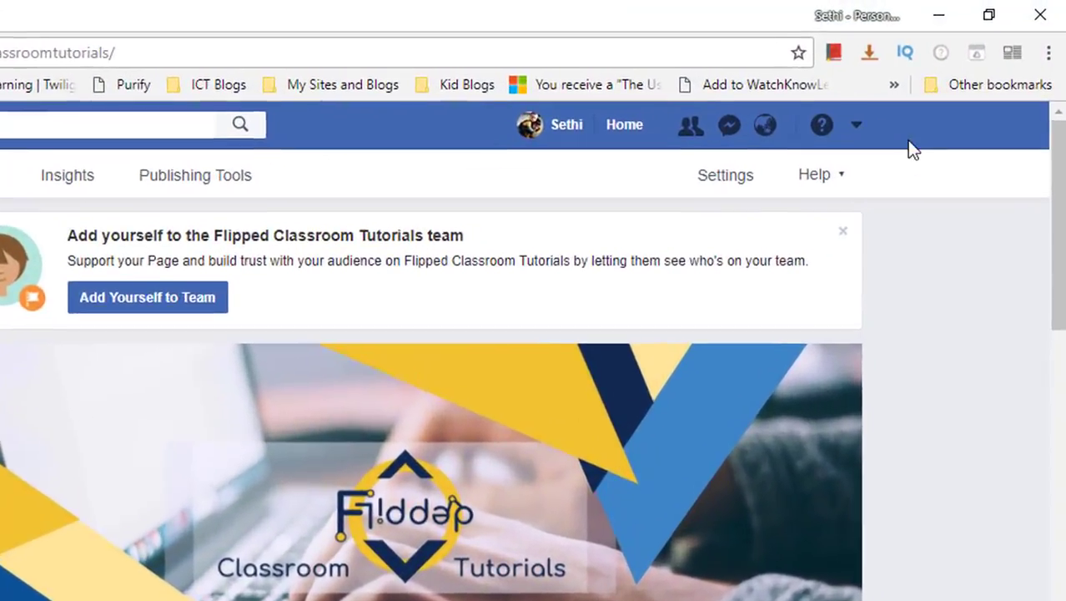
Step: Open General Account Settings from the account menu in the top bar
left_click(856, 124)
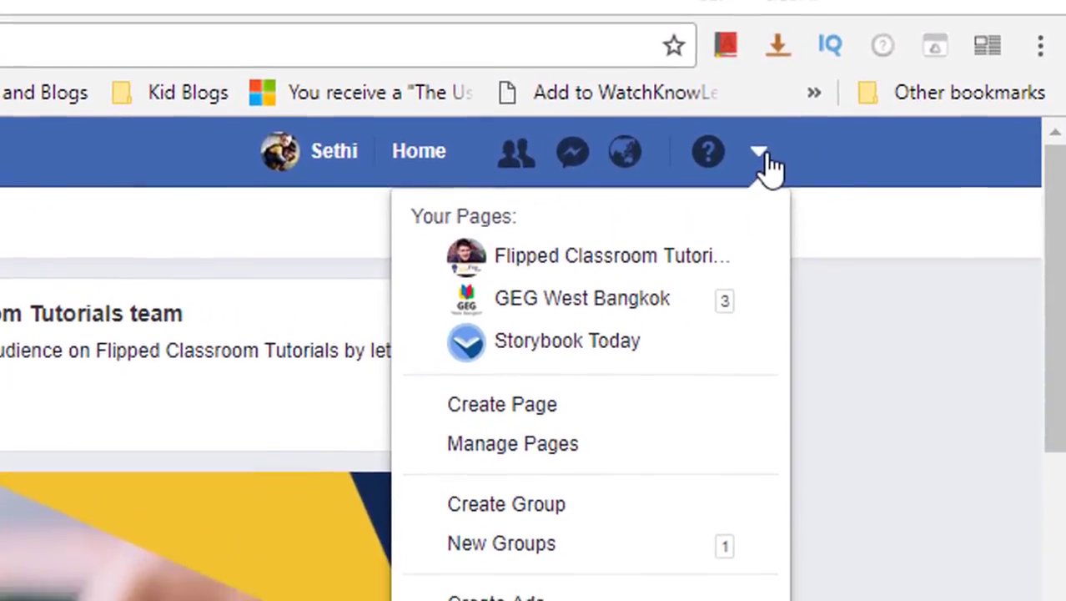
left_click(612, 255)
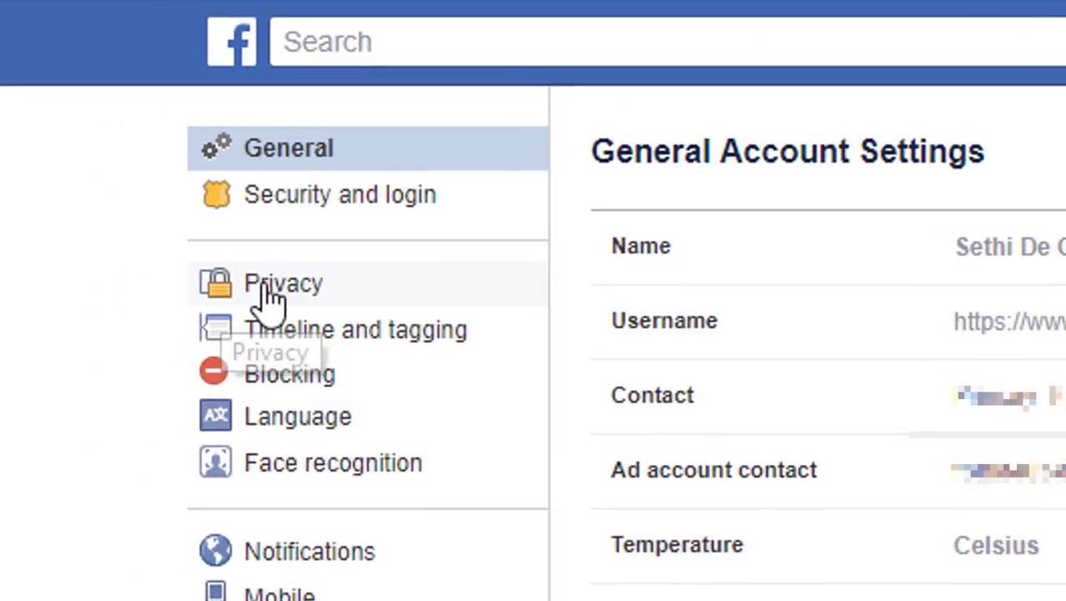
mouse_move(326, 313)
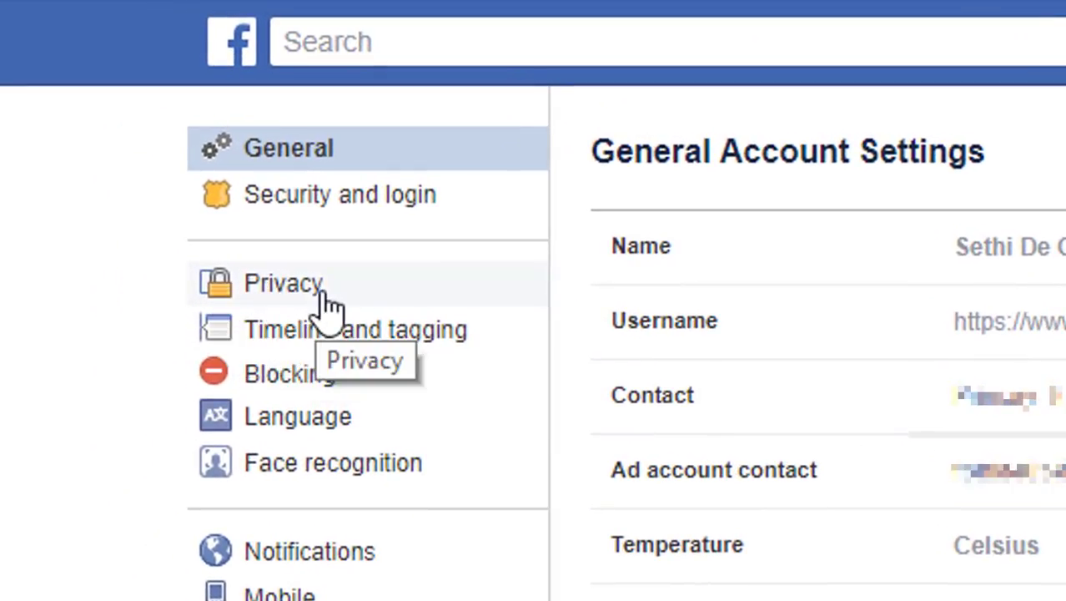
Step: Open Privacy Settings and Tools from the settings sidebar
left_click(283, 282)
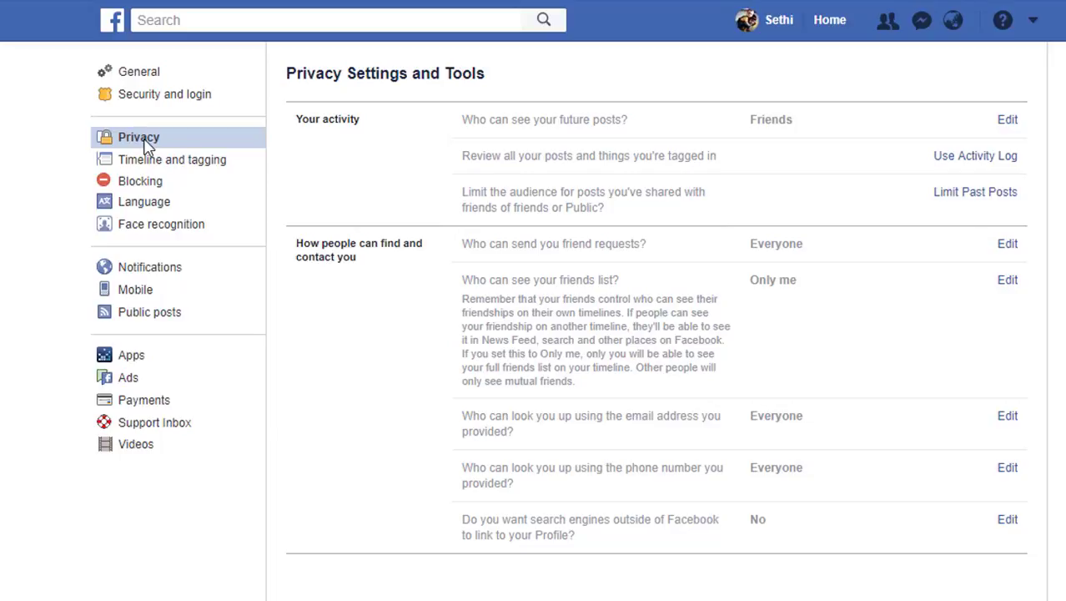
mouse_move(506, 343)
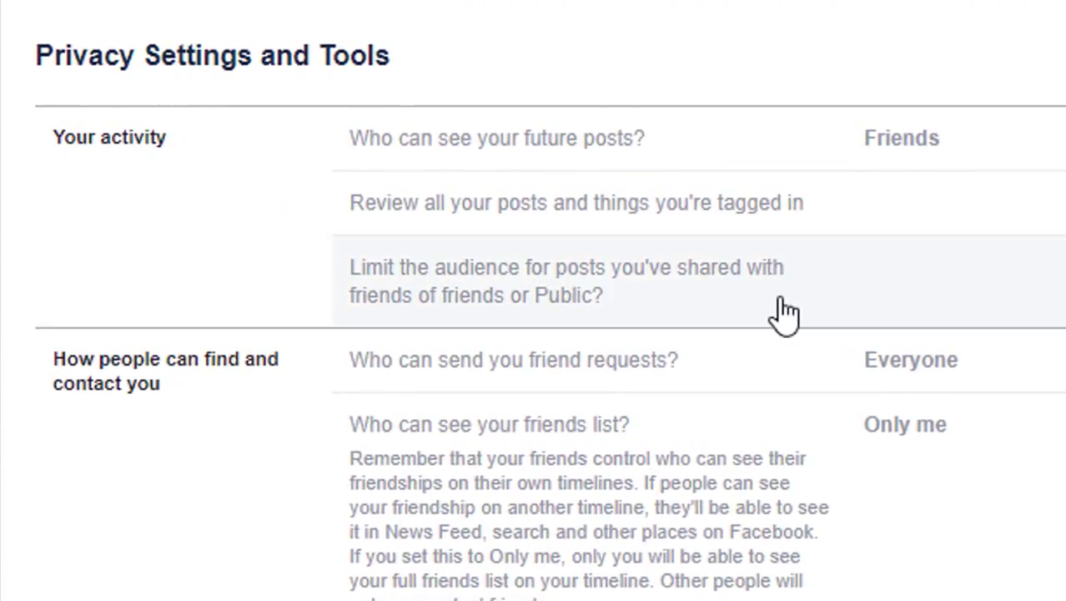
mouse_move(886, 171)
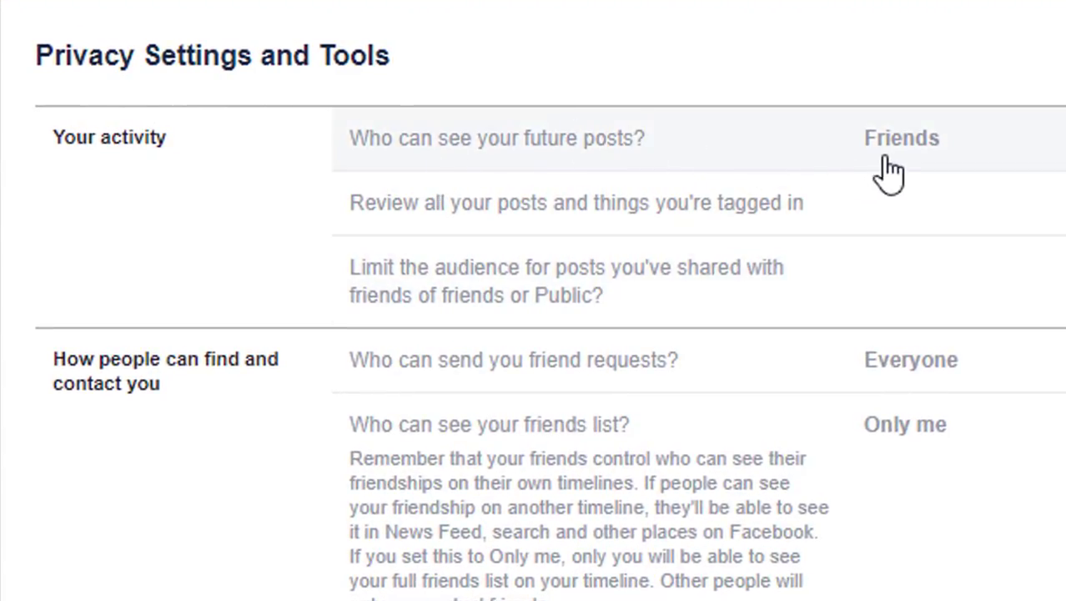
mouse_move(596, 375)
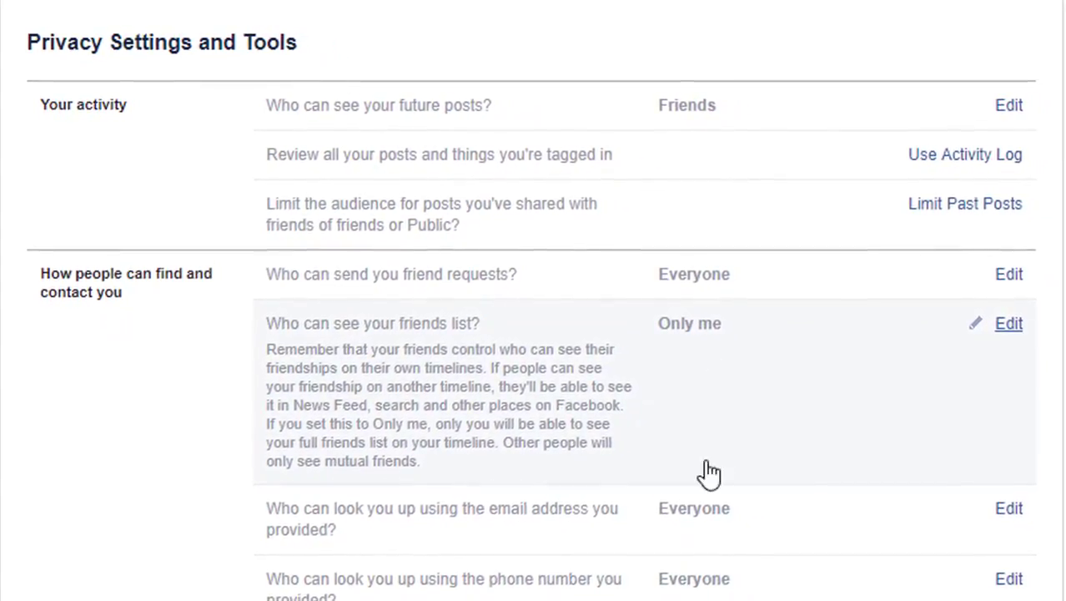
mouse_move(653, 540)
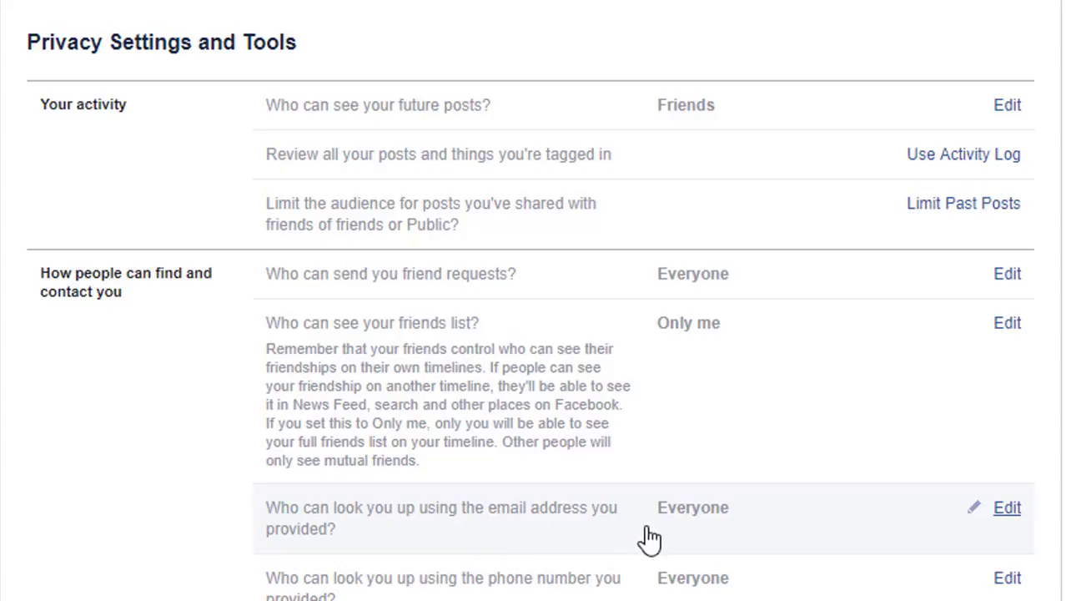
mouse_move(737, 139)
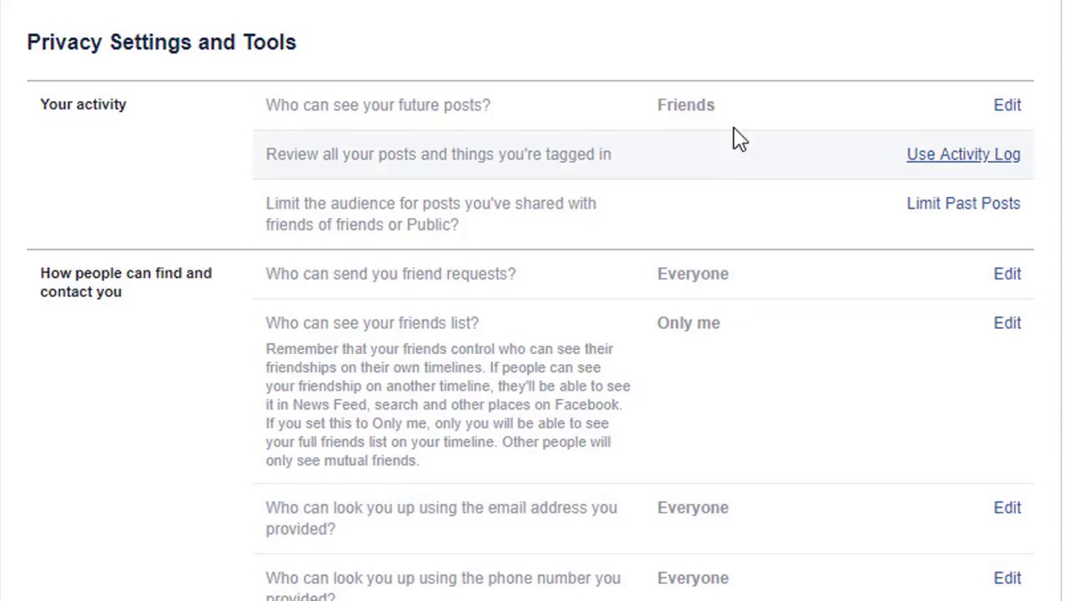
mouse_move(729, 162)
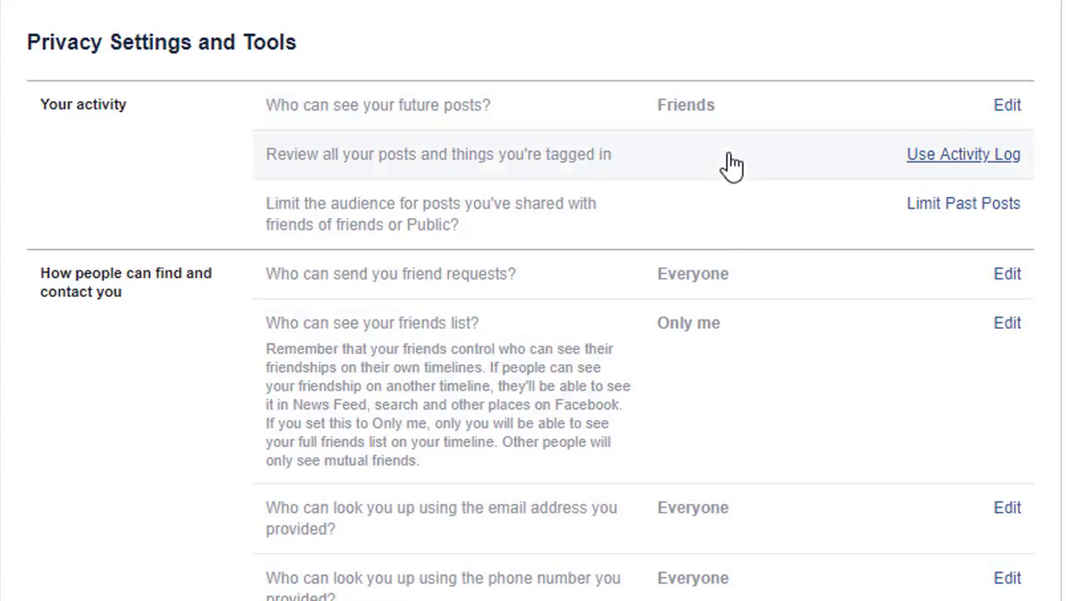
mouse_move(742, 117)
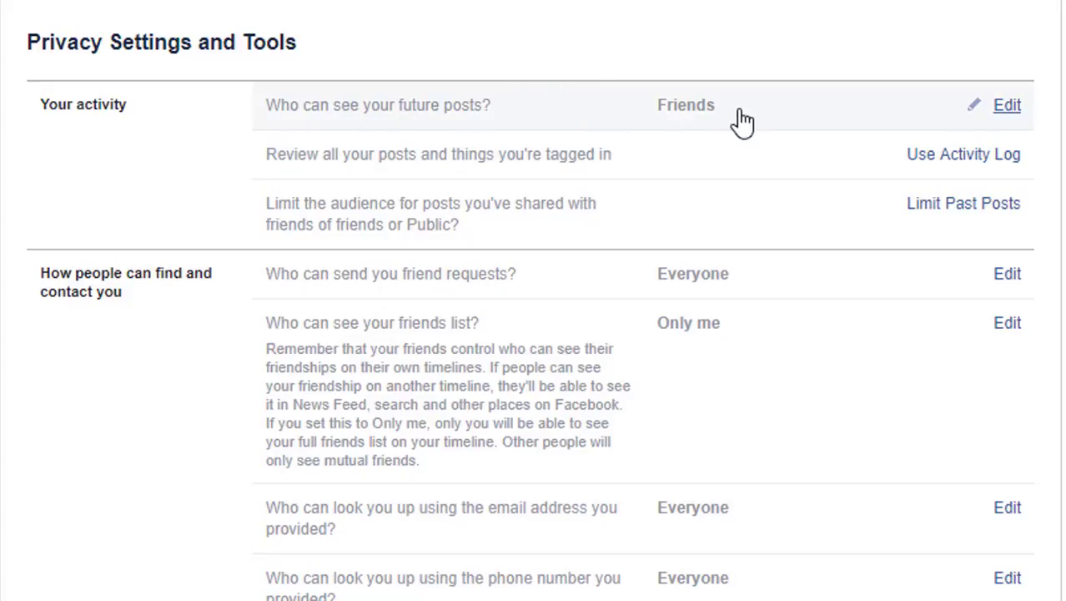
mouse_move(1014, 111)
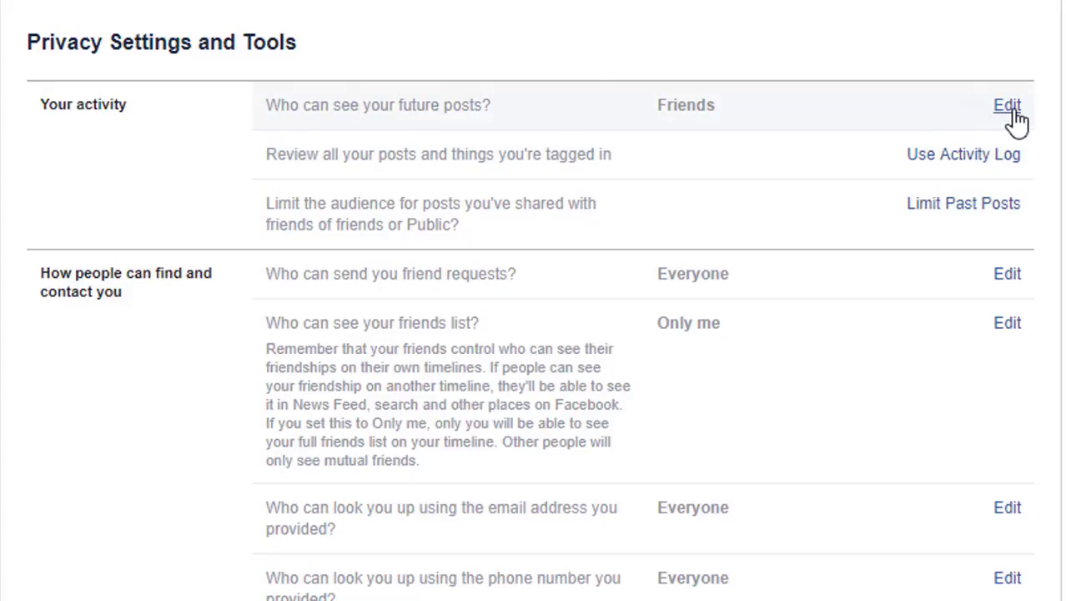
left_click(1008, 104)
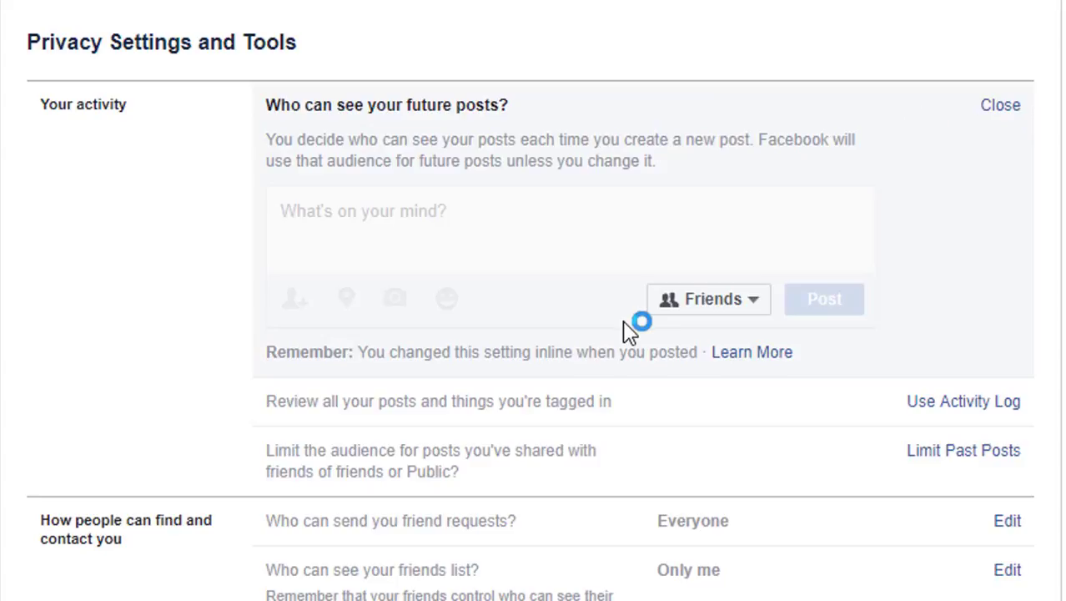
left_click(708, 299)
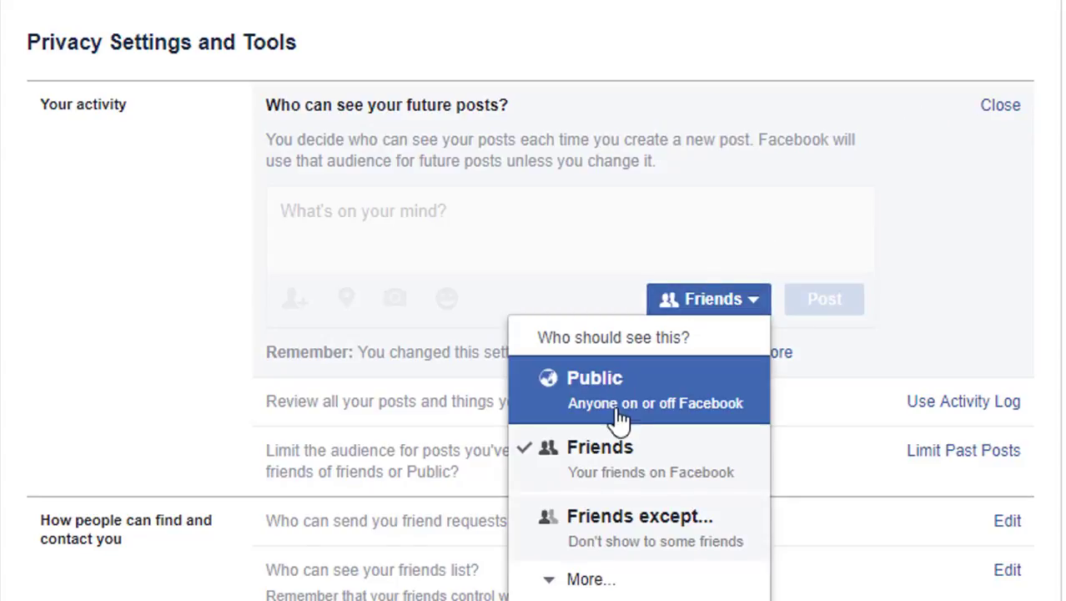
mouse_move(627, 536)
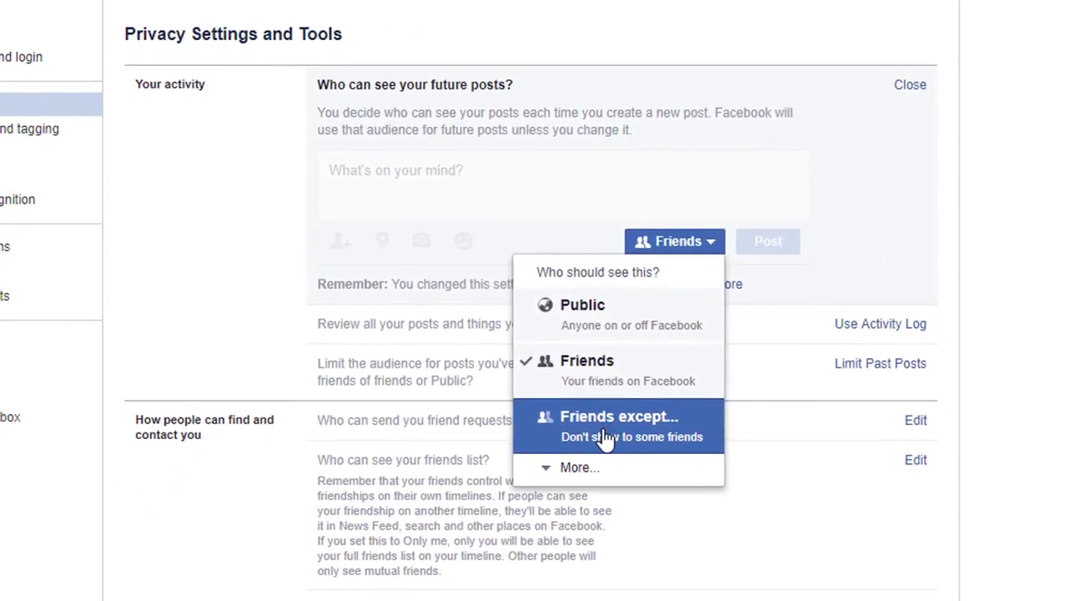
left_click(577, 467)
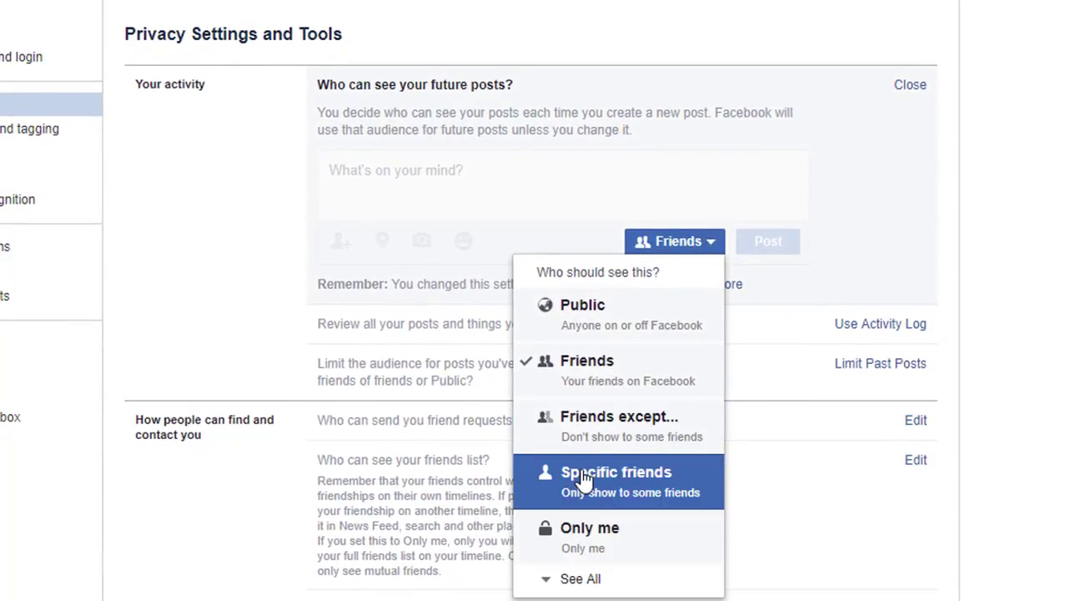
mouse_move(643, 545)
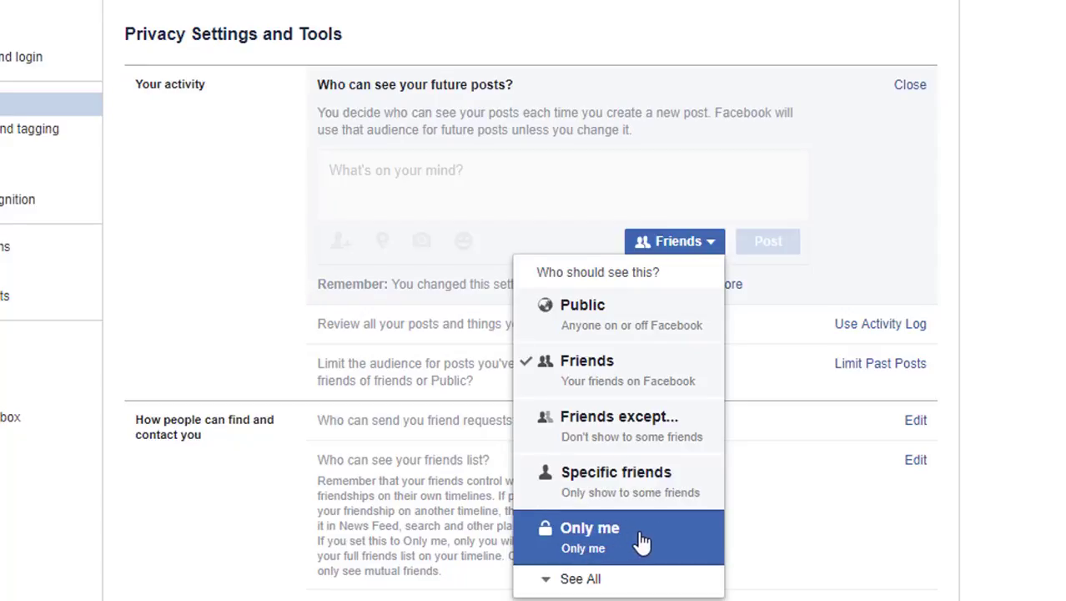
mouse_move(592, 484)
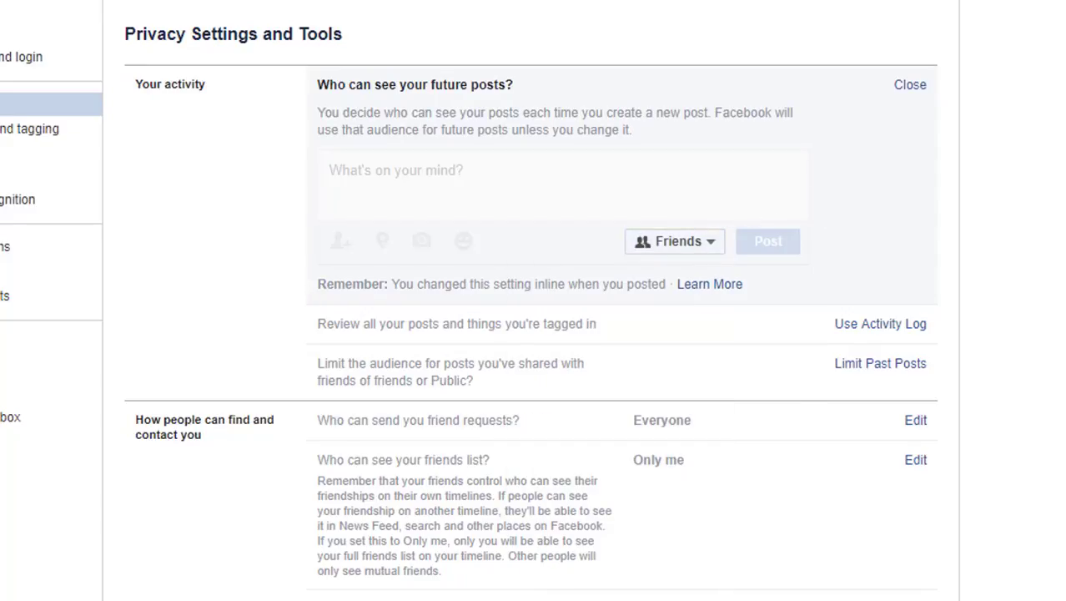
left_click(908, 84)
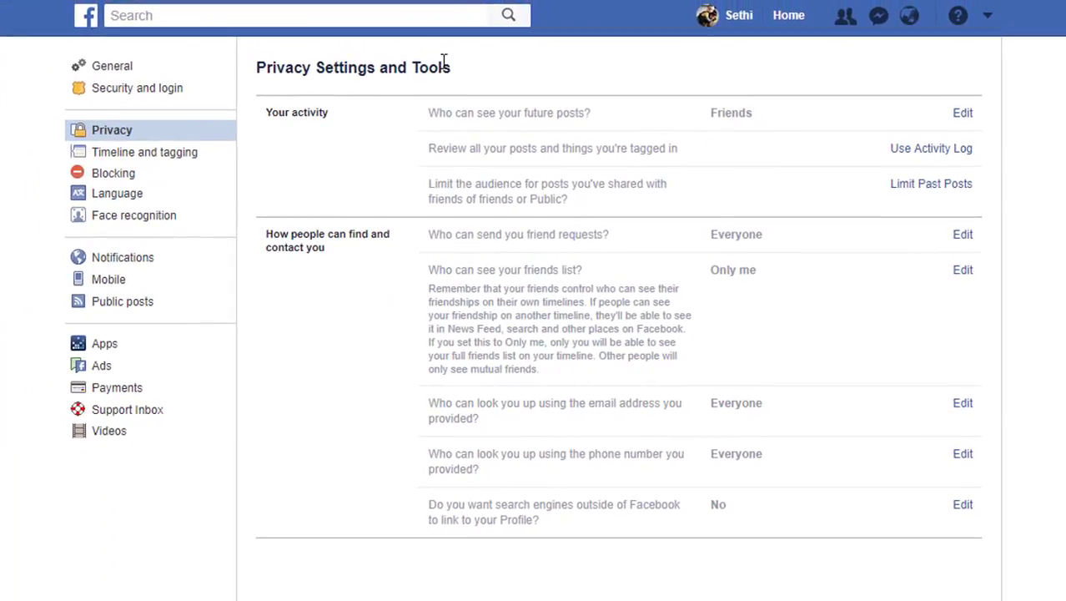
mouse_move(325, 115)
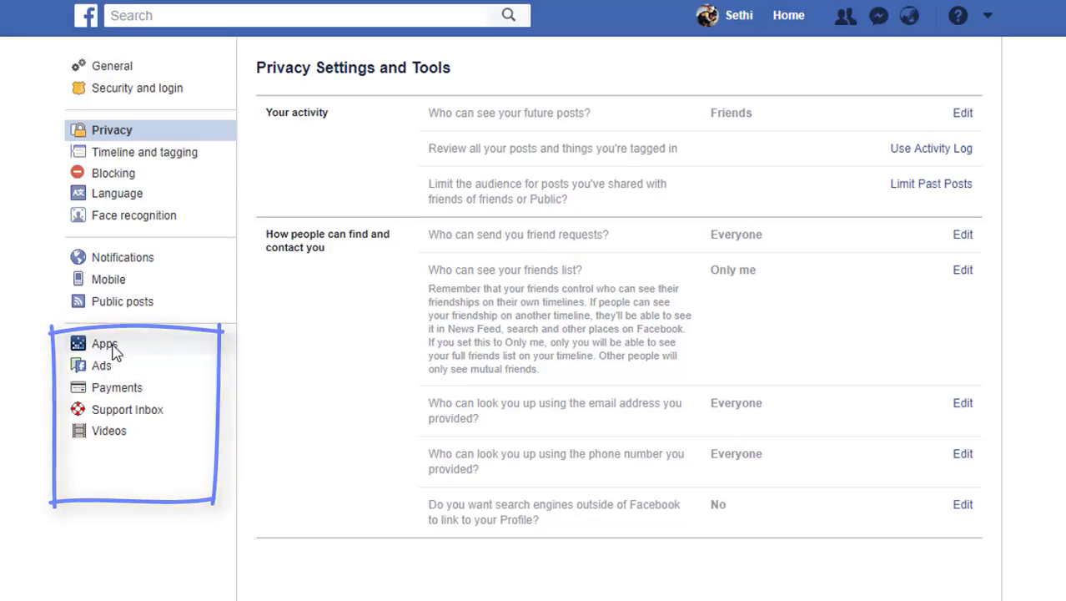
Step: Open App Settings and look over the 48 apps logged in with Facebook
left_click(103, 343)
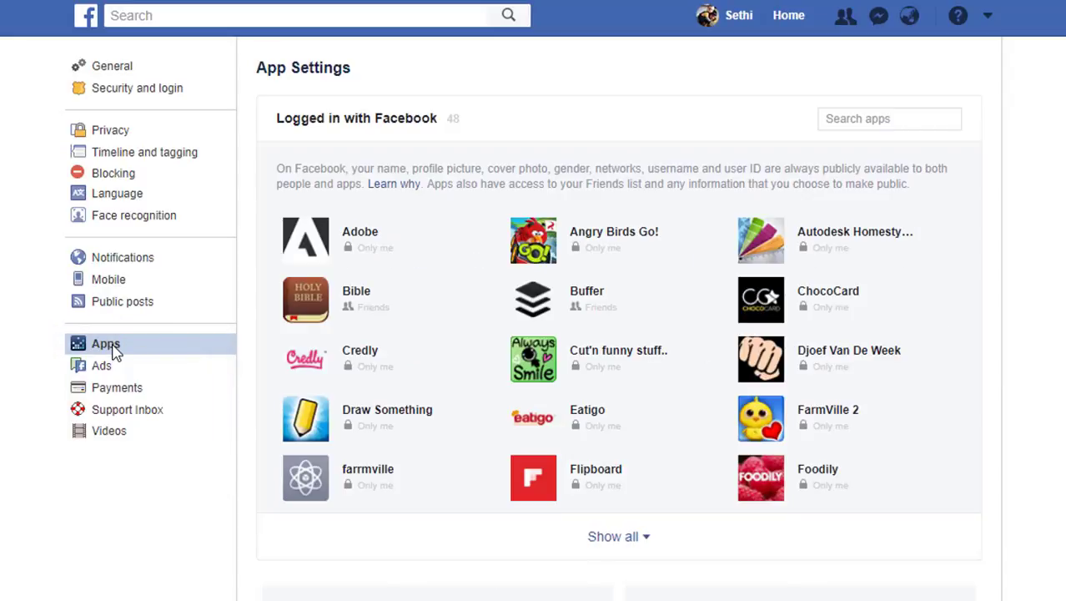
mouse_move(1052, 388)
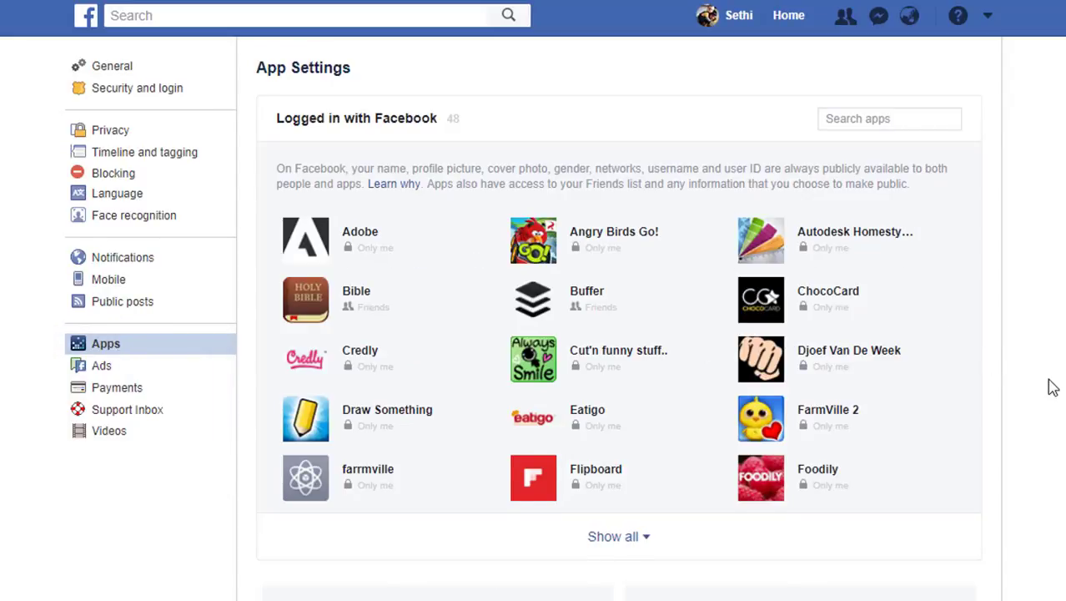
scroll("down", 3)
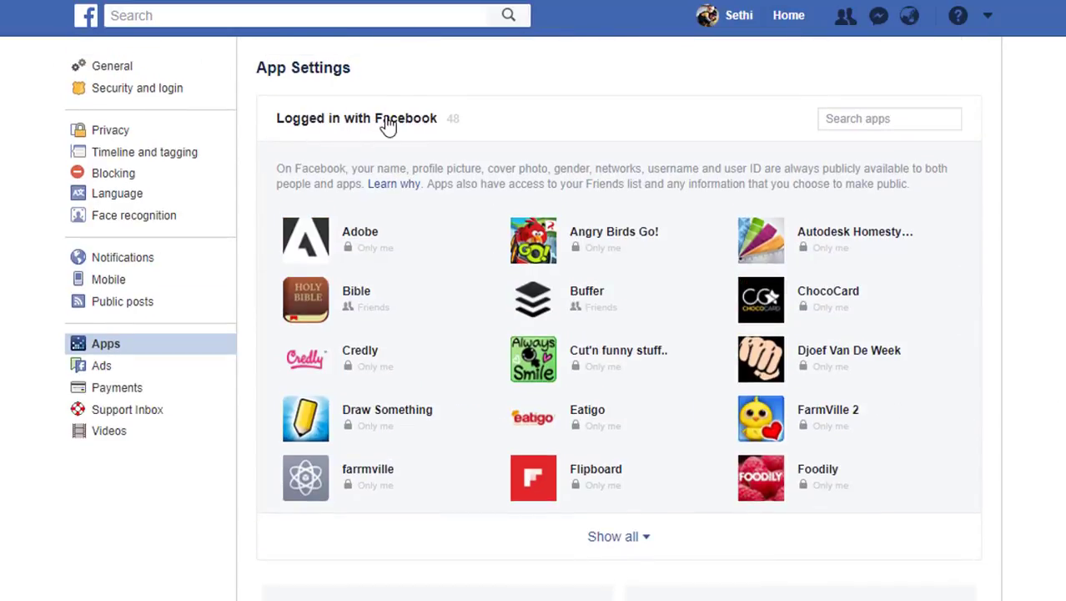
scroll("down", 3)
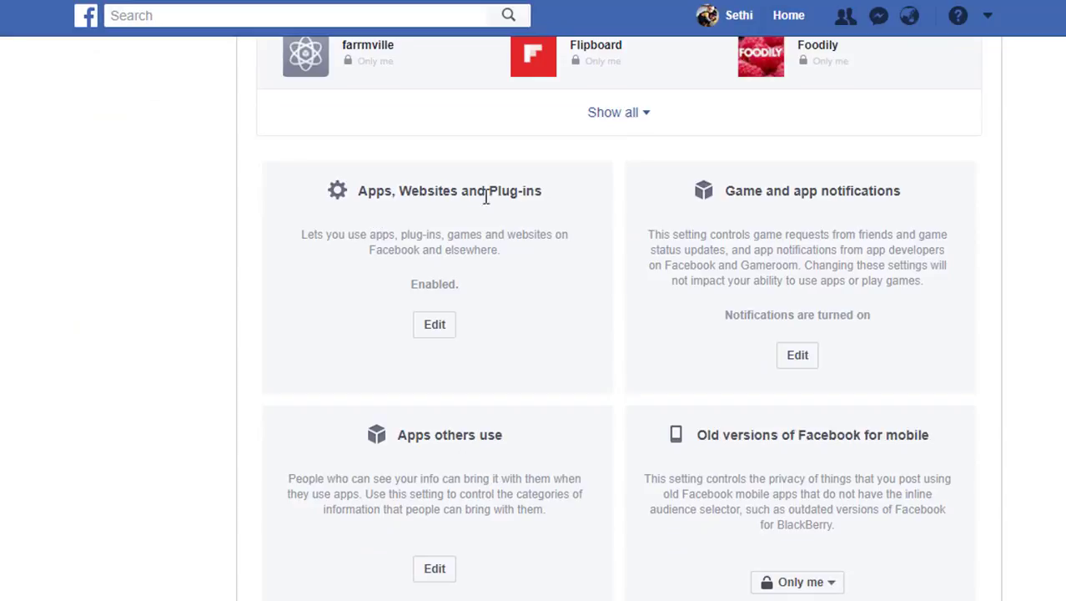
mouse_move(828, 213)
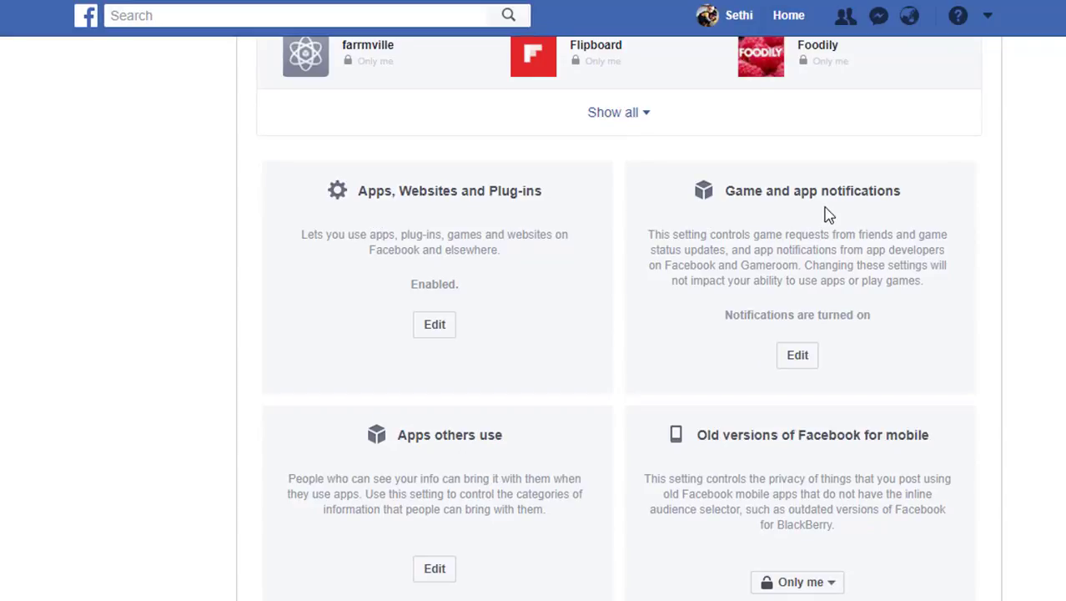
mouse_move(492, 452)
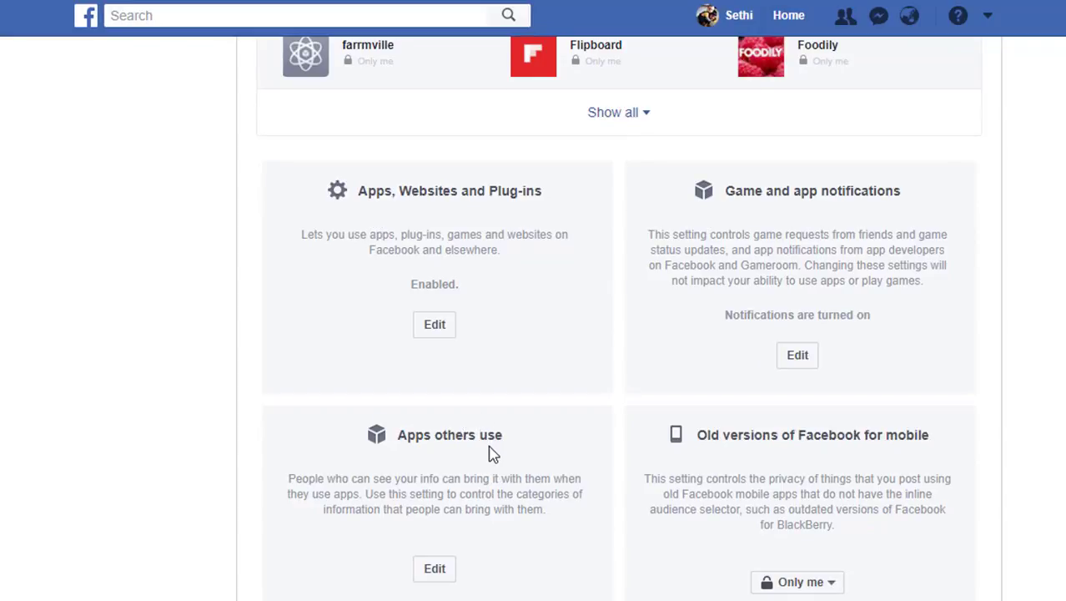
scroll("up", 3)
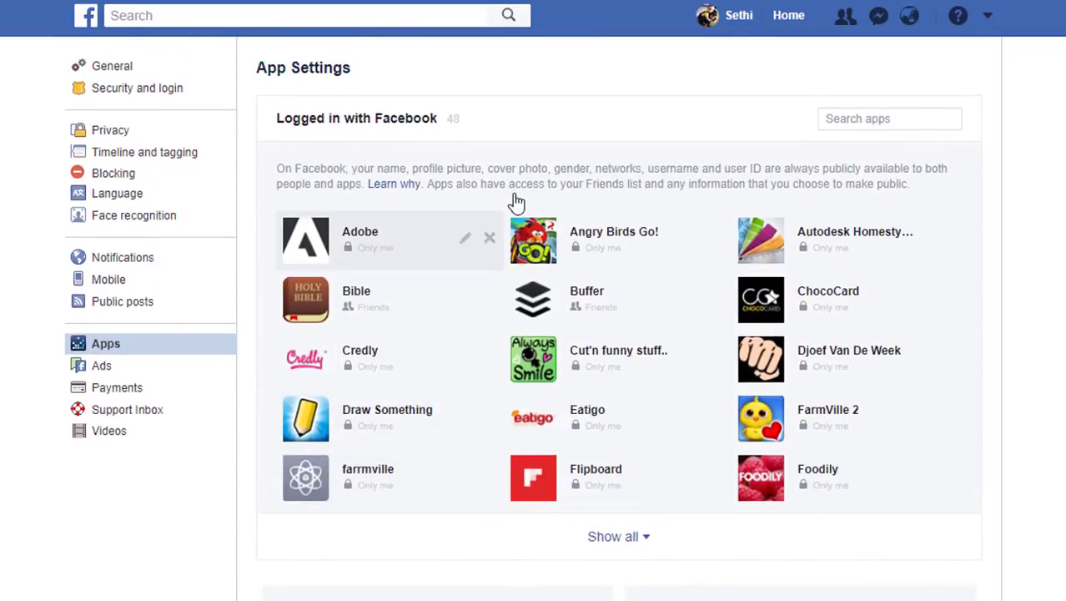
mouse_move(588, 151)
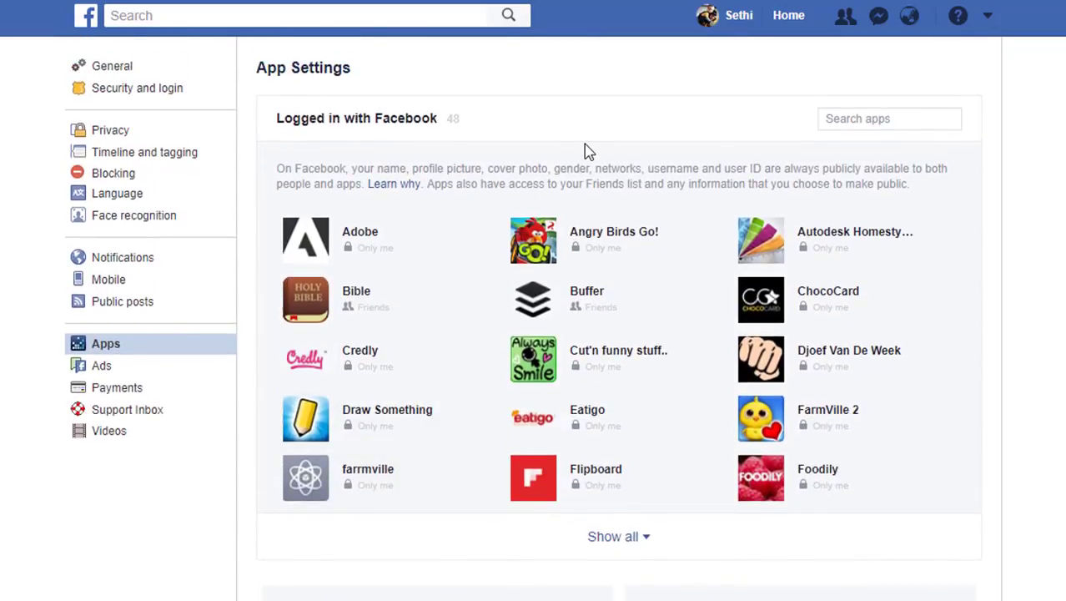
mouse_move(360, 421)
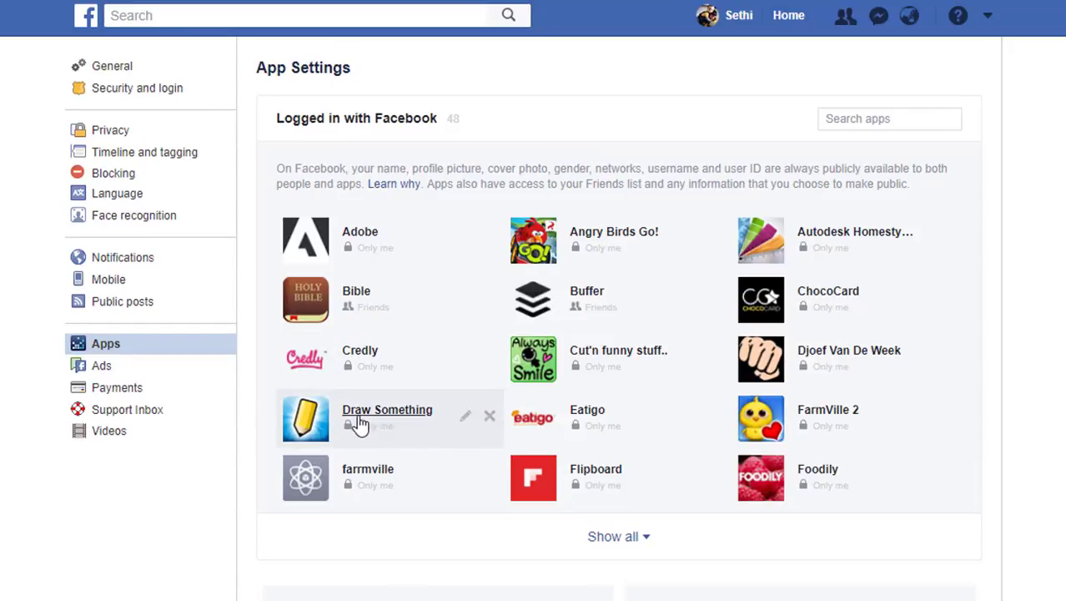
mouse_move(411, 435)
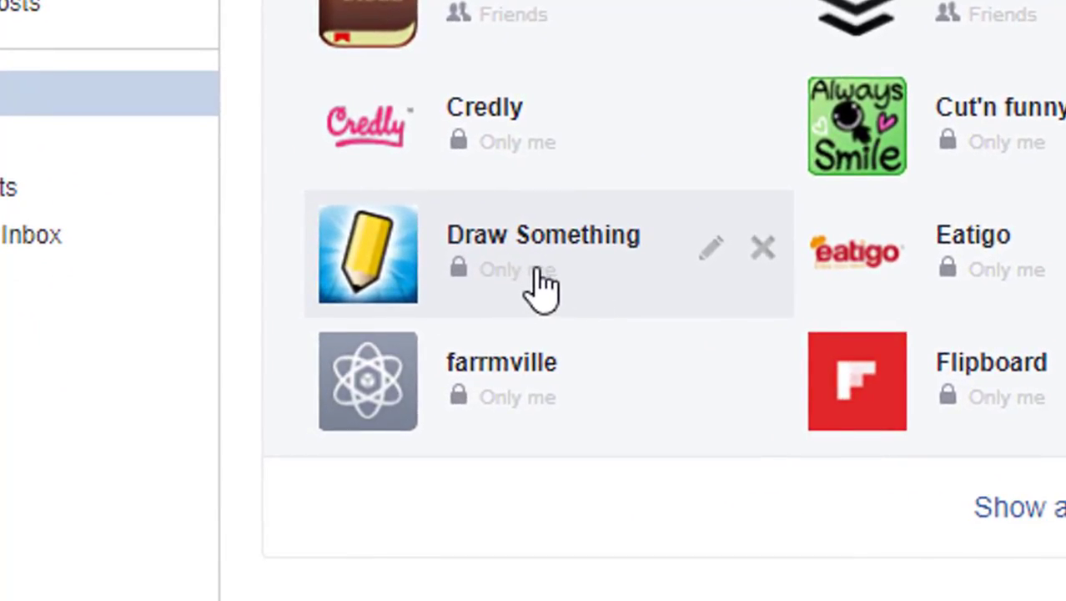
Step: Review Draw Something's permissions and start removing the app
left_click(712, 248)
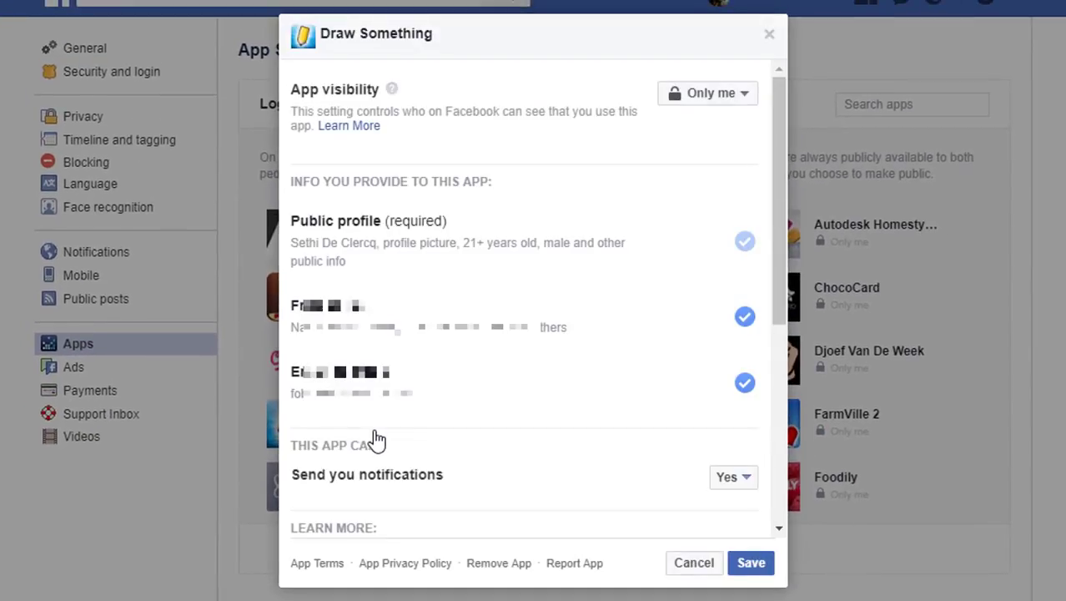
mouse_move(609, 286)
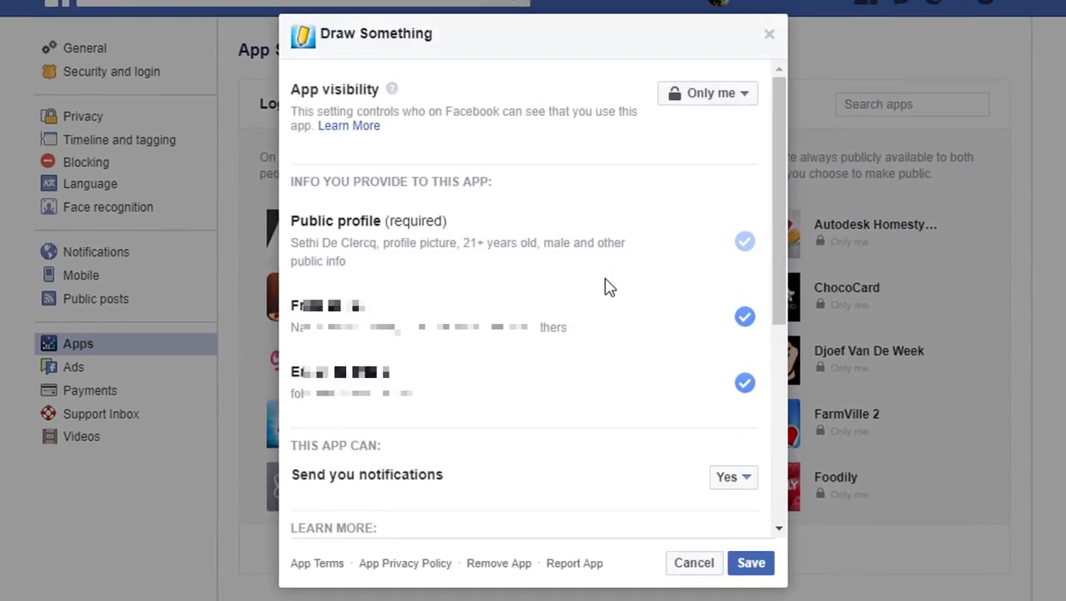
scroll("down", 3)
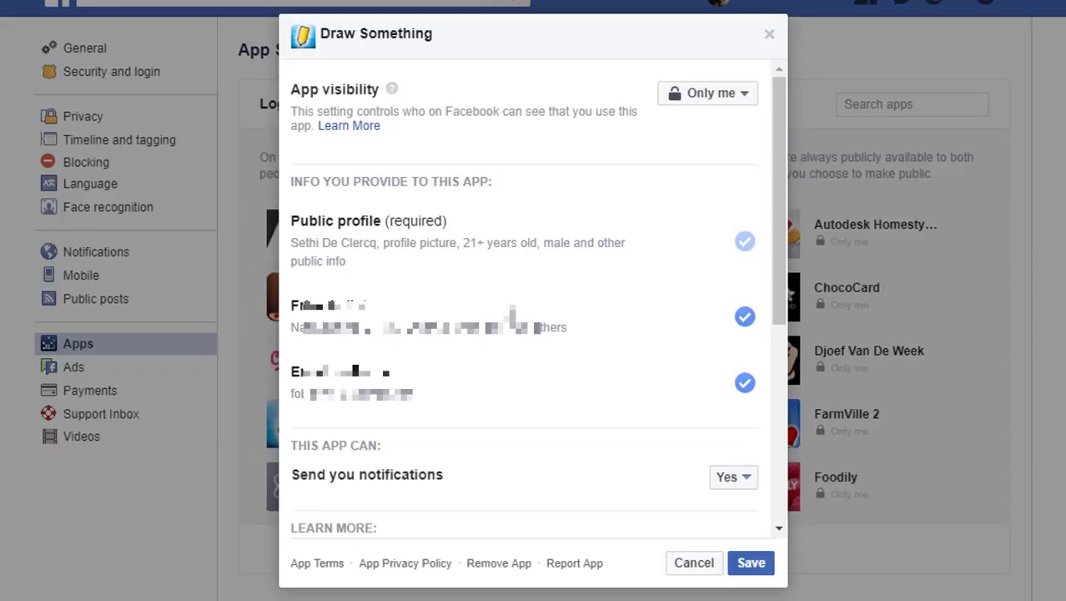
scroll("down", 3)
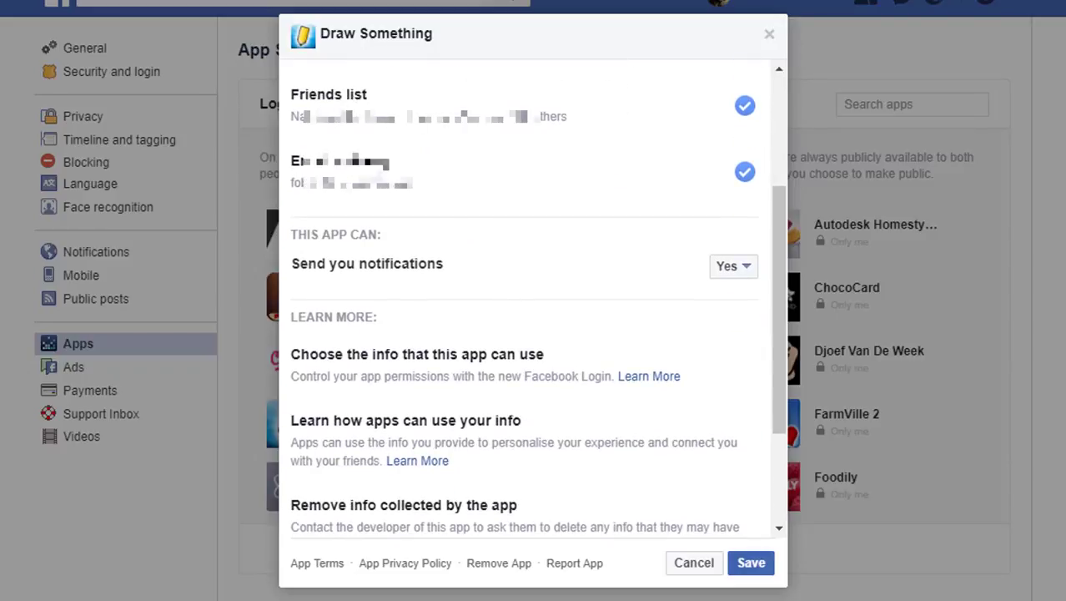
mouse_move(661, 411)
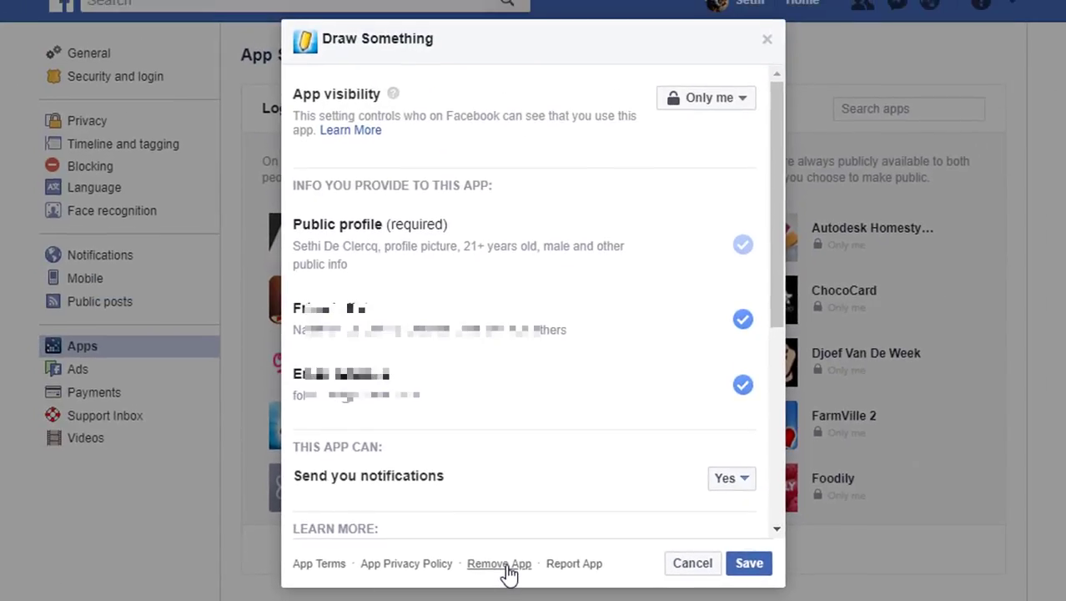
left_click(498, 563)
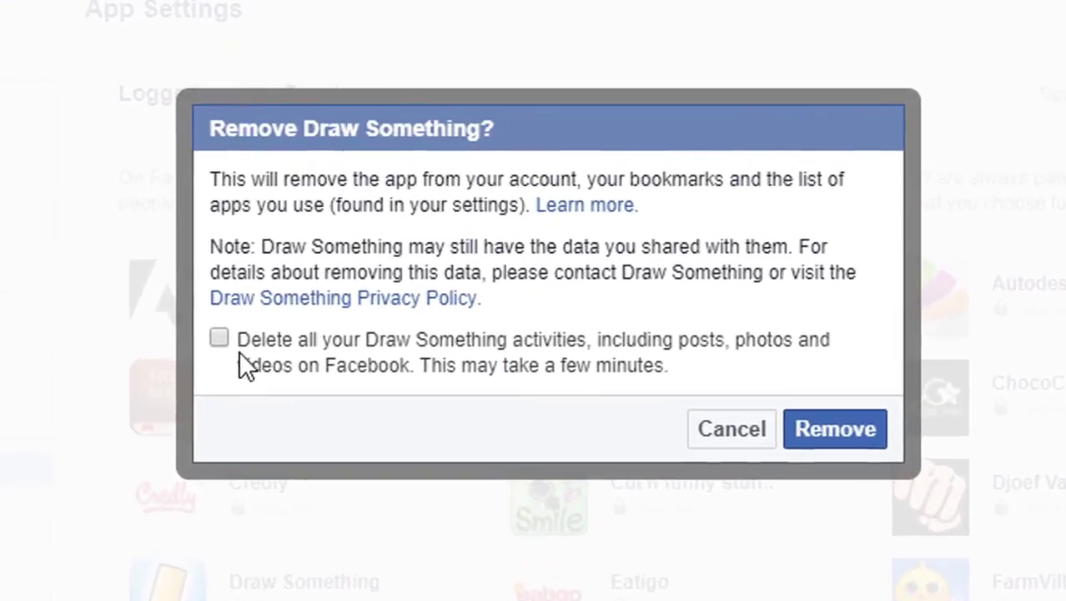
Step: Remove Draw Something, ticking deletion of all its Facebook activities
left_click(219, 338)
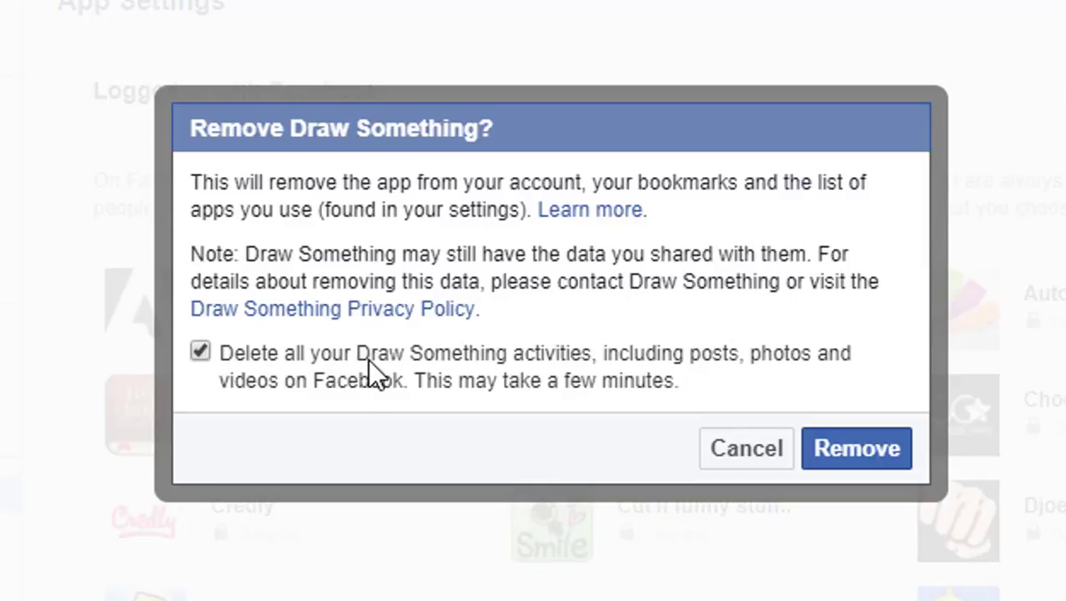
left_click(856, 448)
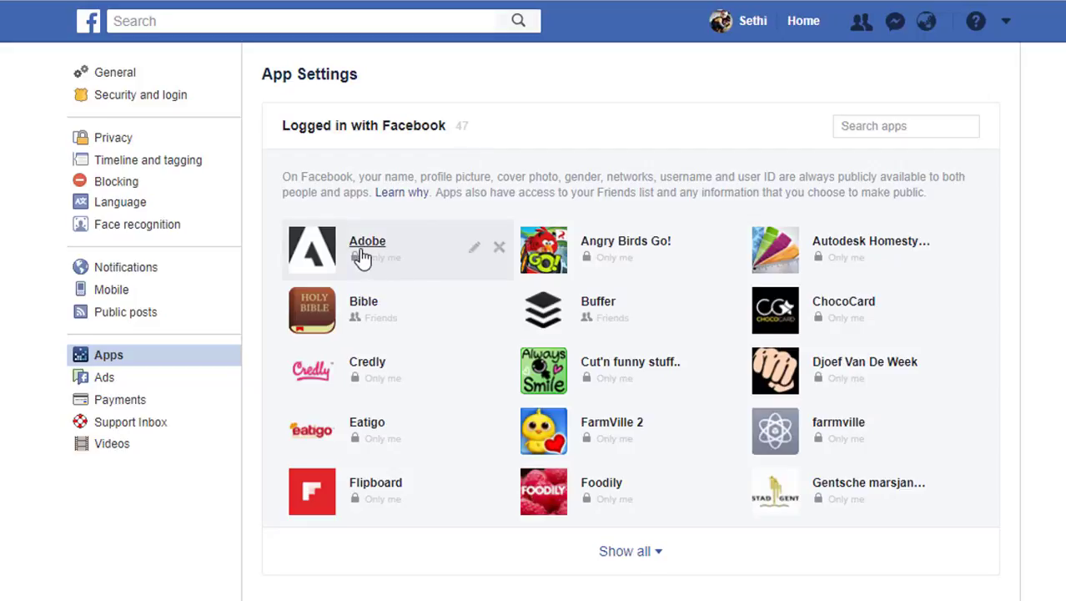
mouse_move(961, 372)
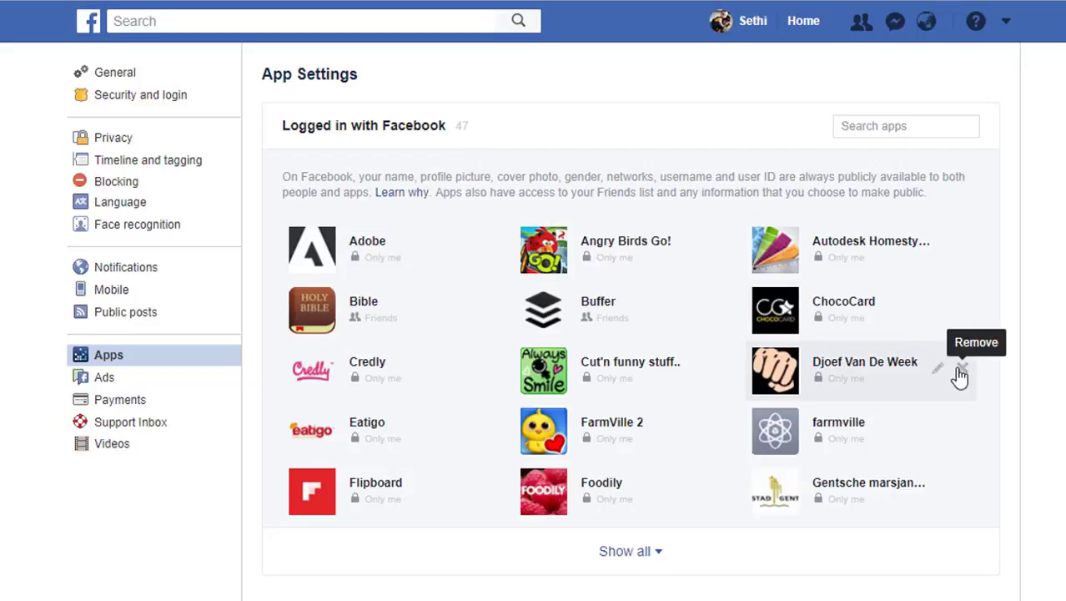
Step: Remove Gentsche marsjandies from the app list, ticking deletion of its activities
scroll("down", 3)
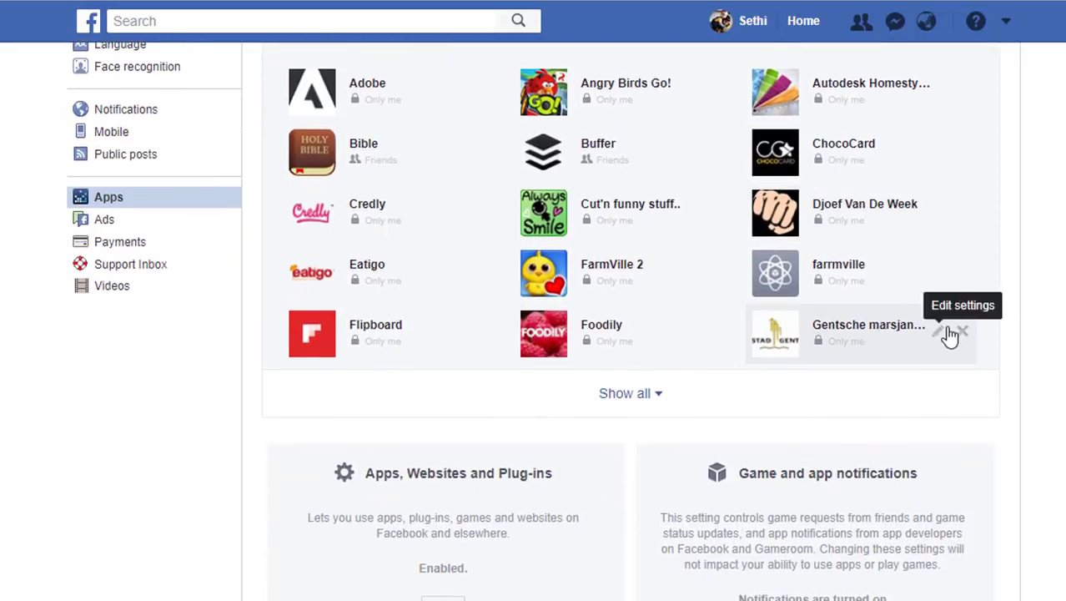
mouse_move(960, 334)
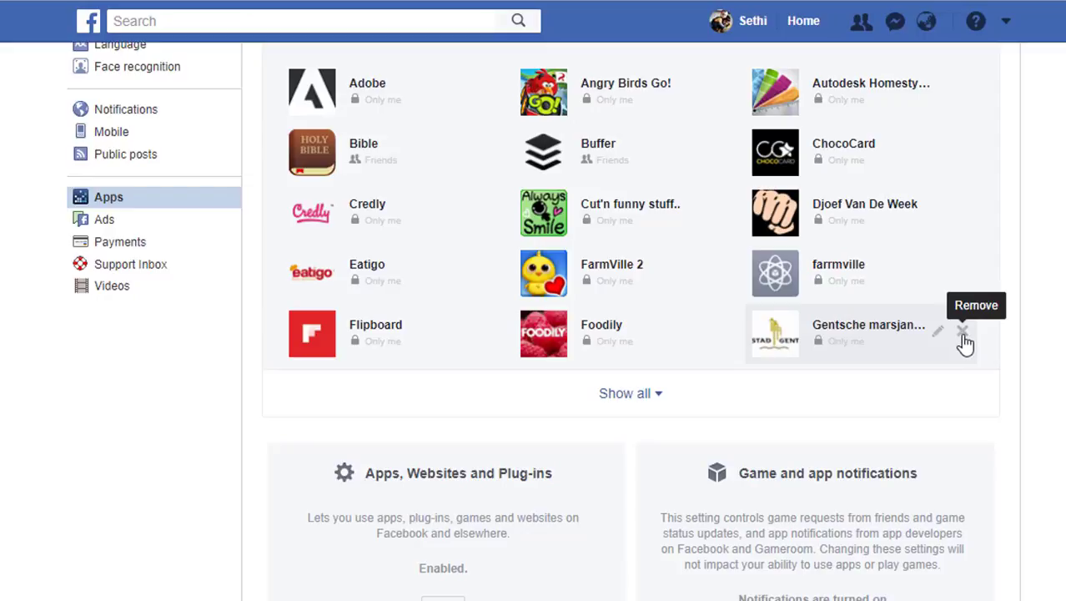
mouse_move(962, 342)
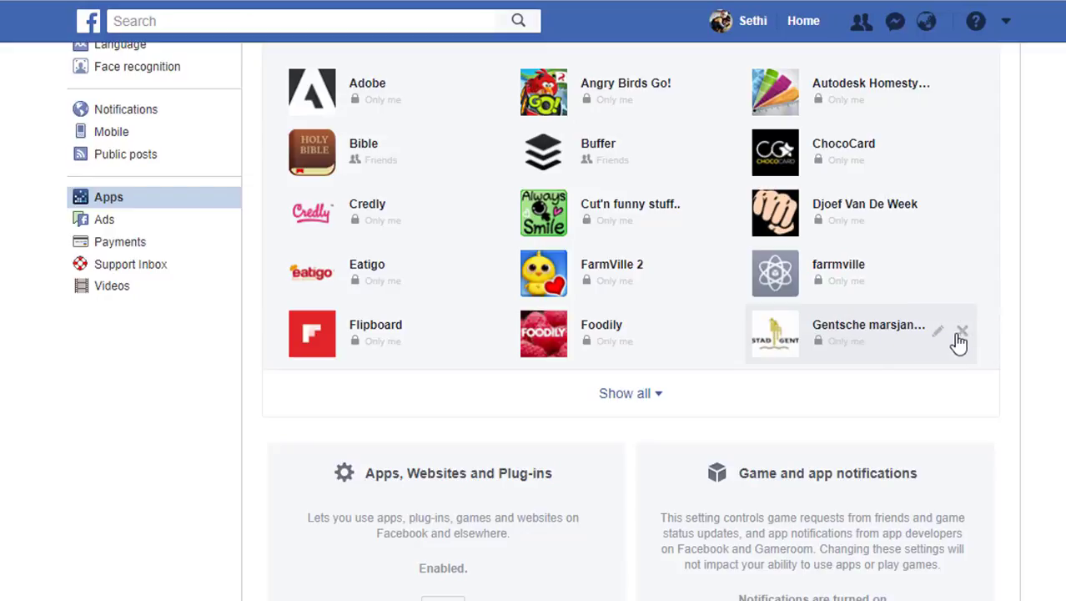
left_click(966, 329)
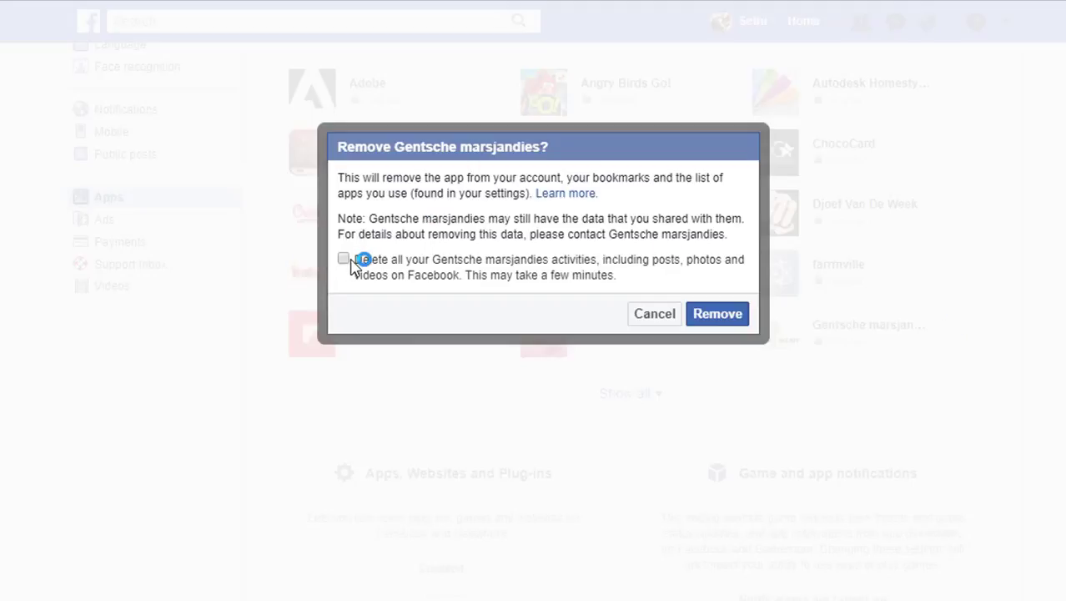
left_click(343, 257)
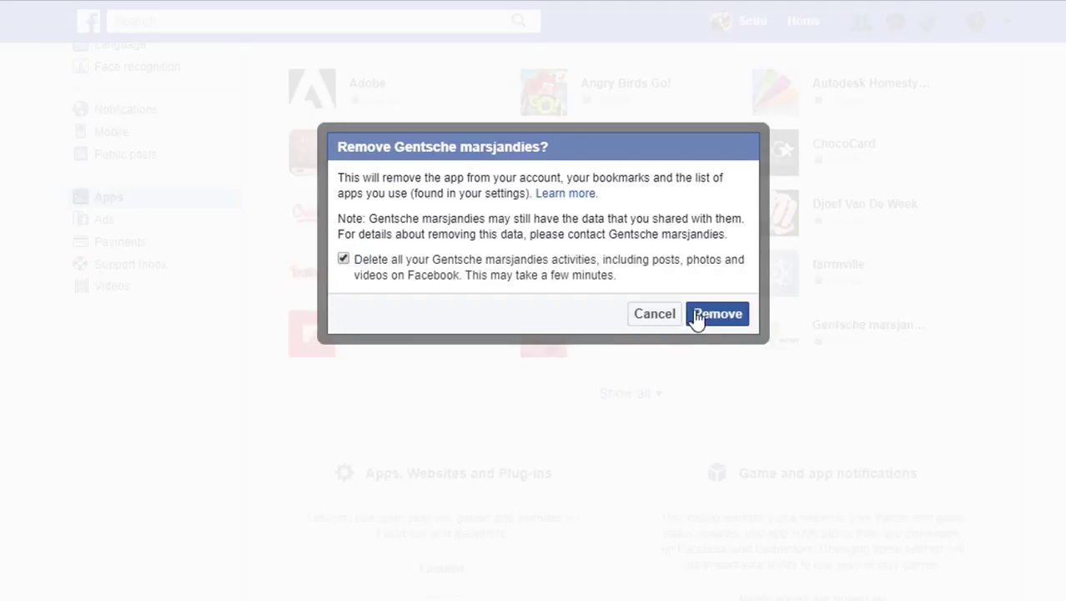
left_click(717, 314)
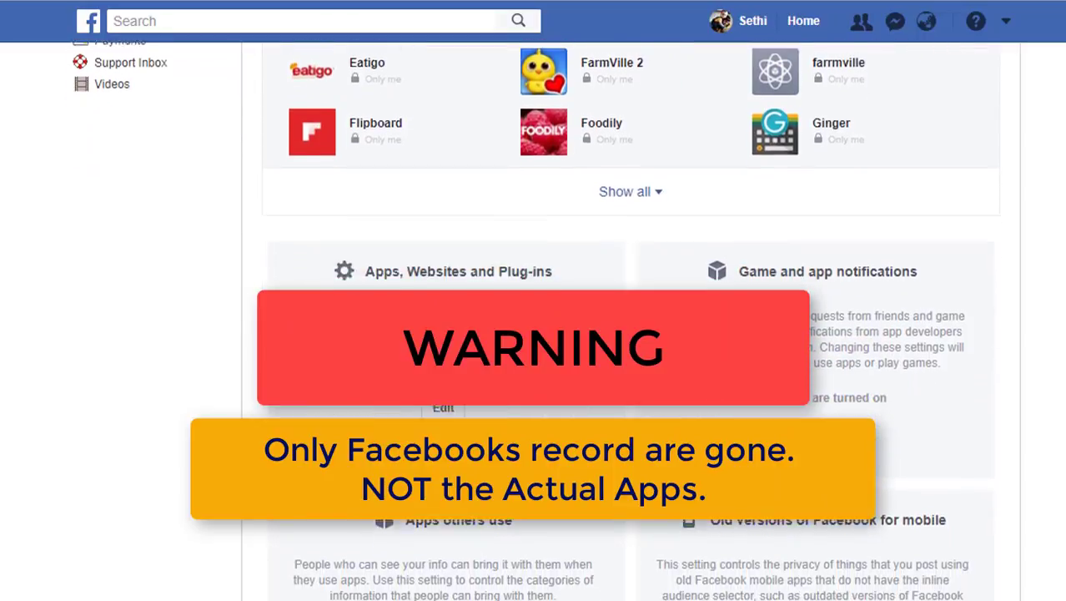
Step: Scroll down to the Apps, Websites and Plug-ins and Apps others use panels
scroll("down", 3)
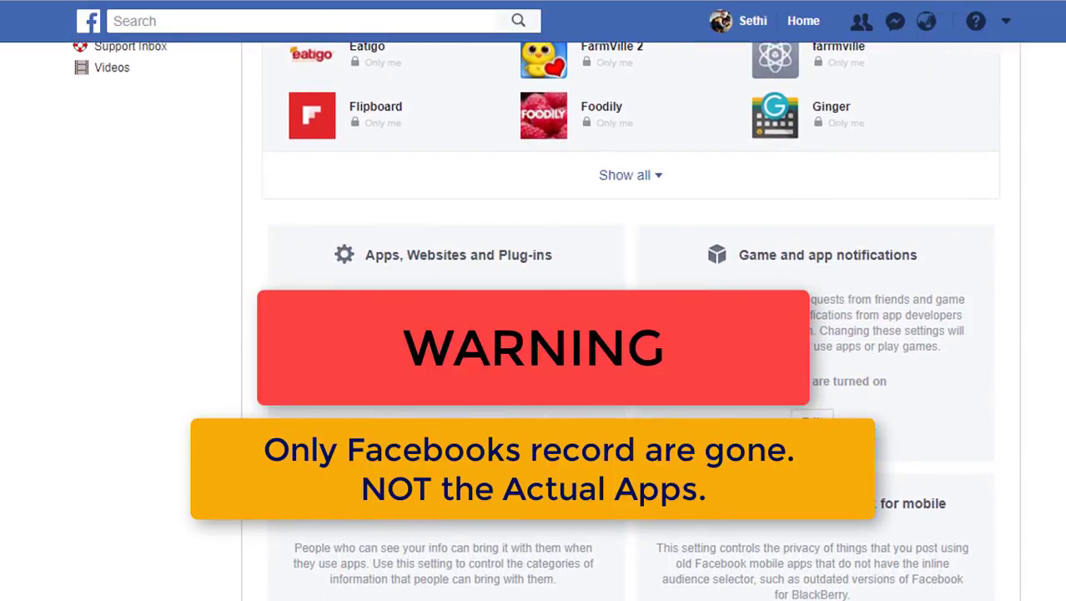
scroll("down", 3)
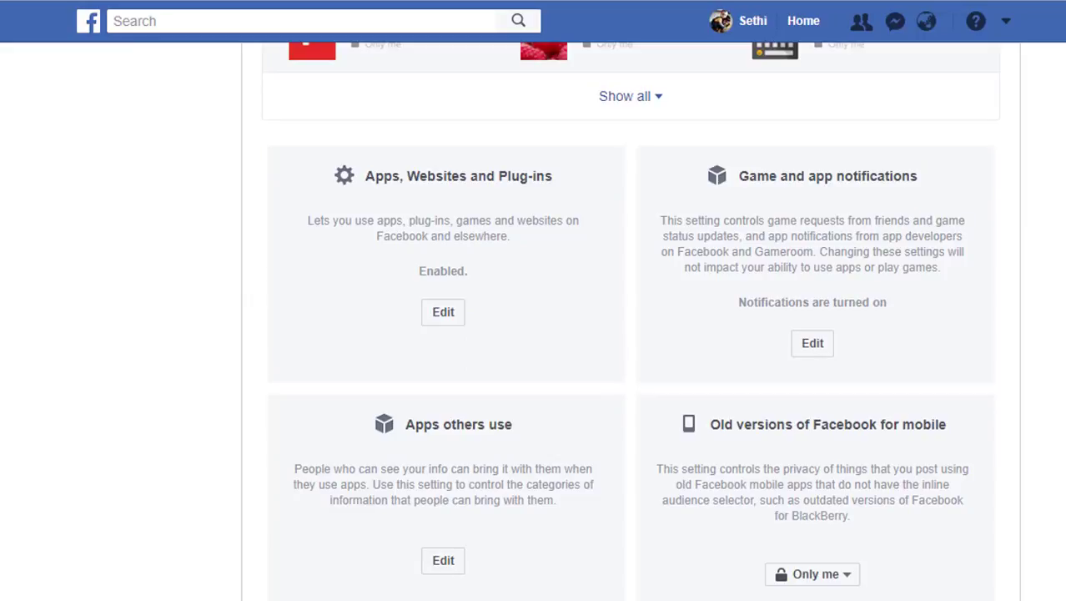
mouse_move(640, 338)
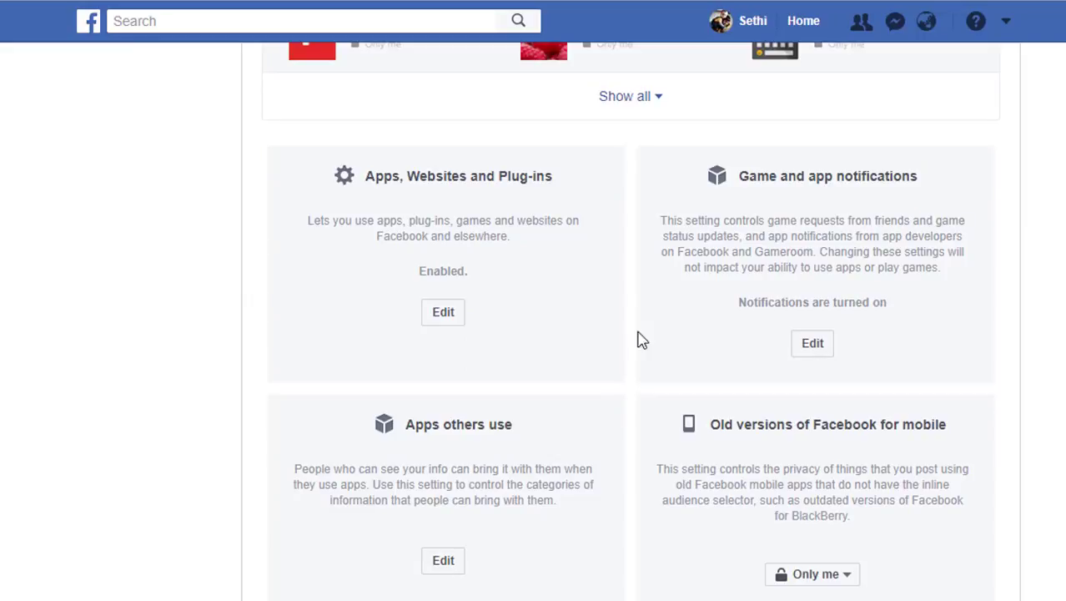
mouse_move(478, 207)
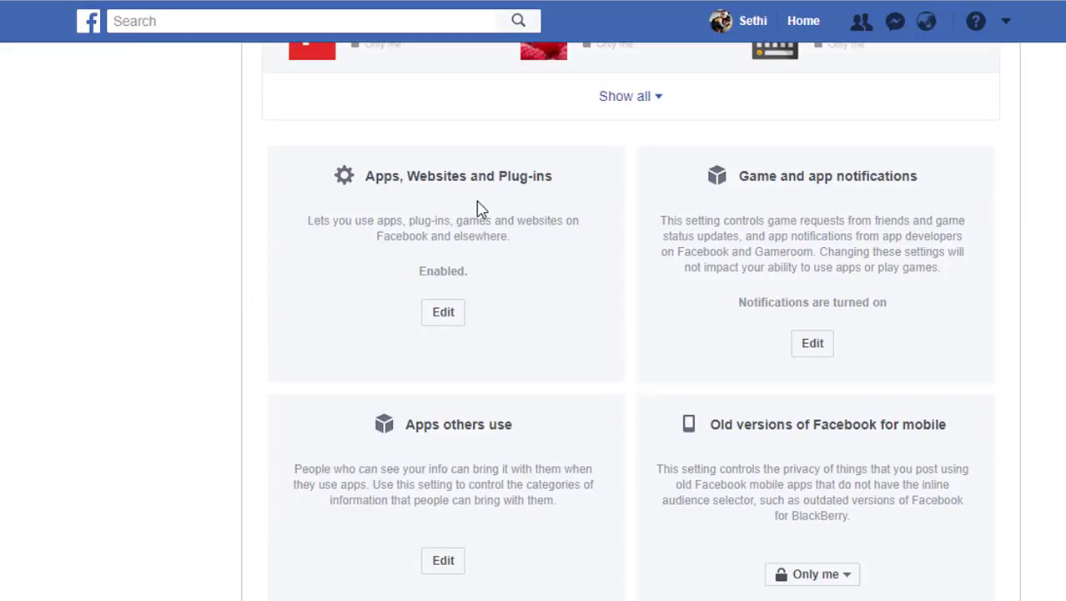
mouse_move(519, 207)
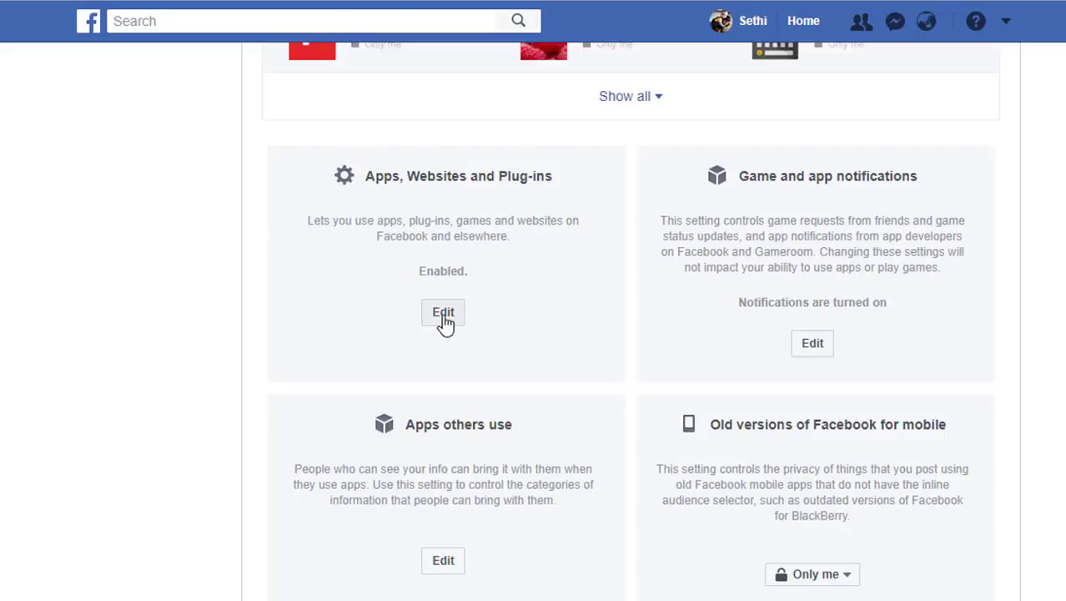
left_click(443, 312)
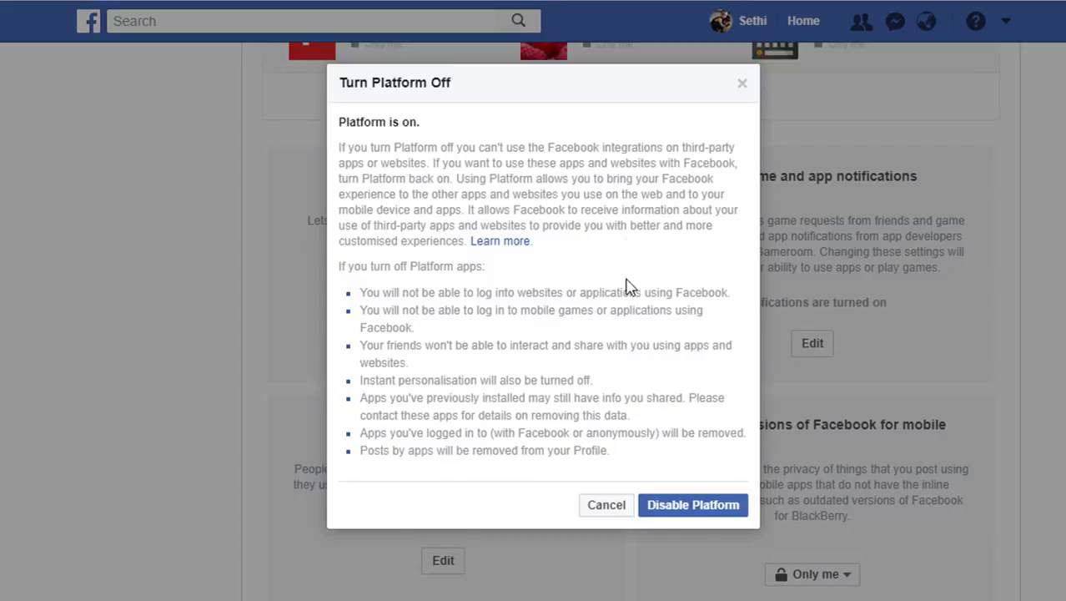
mouse_move(694, 505)
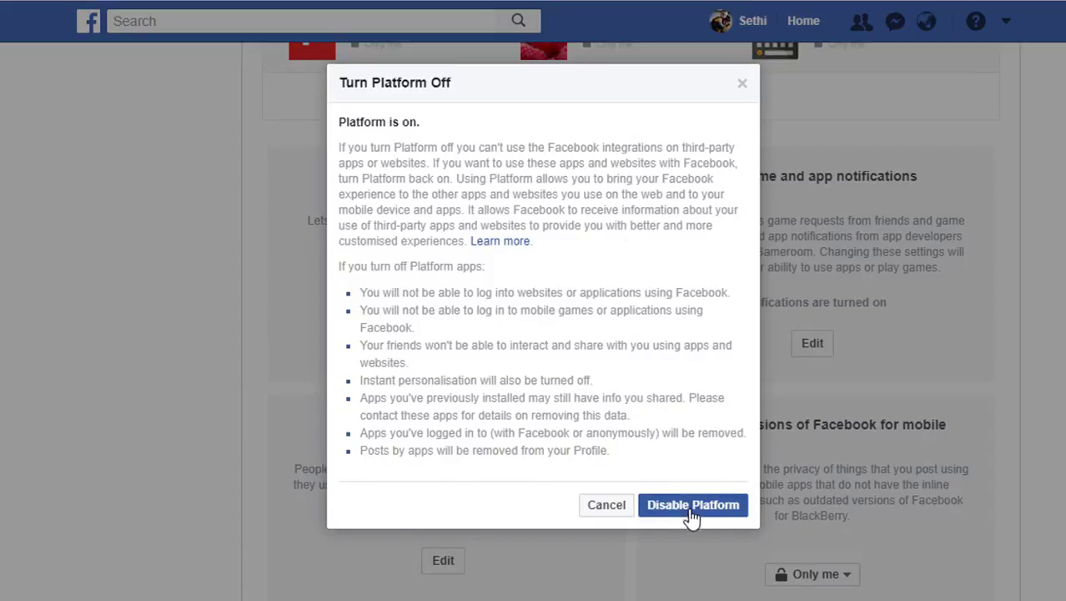
mouse_move(526, 483)
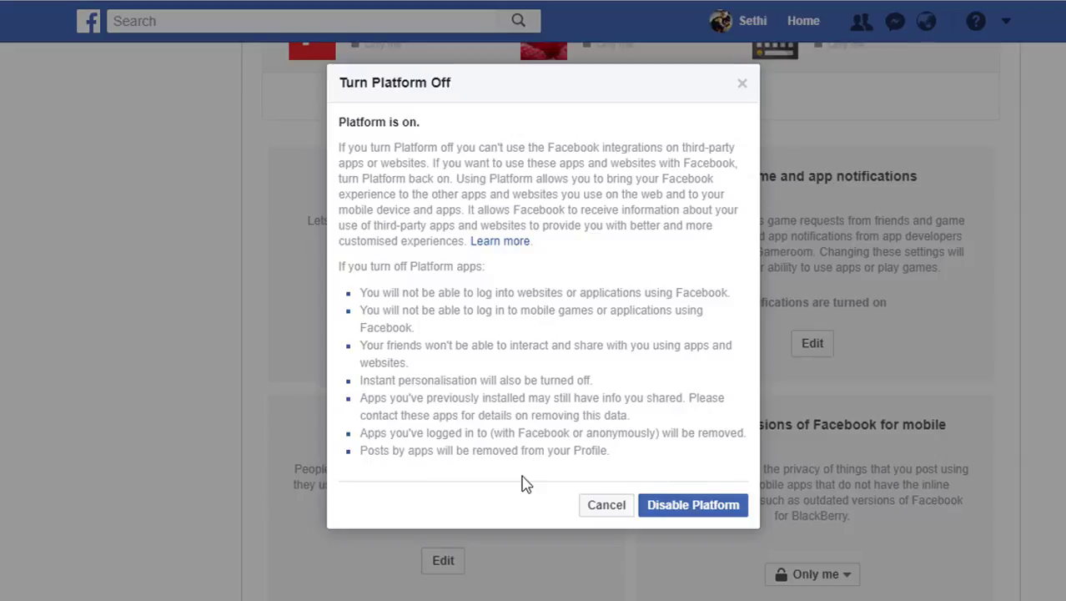
mouse_move(552, 288)
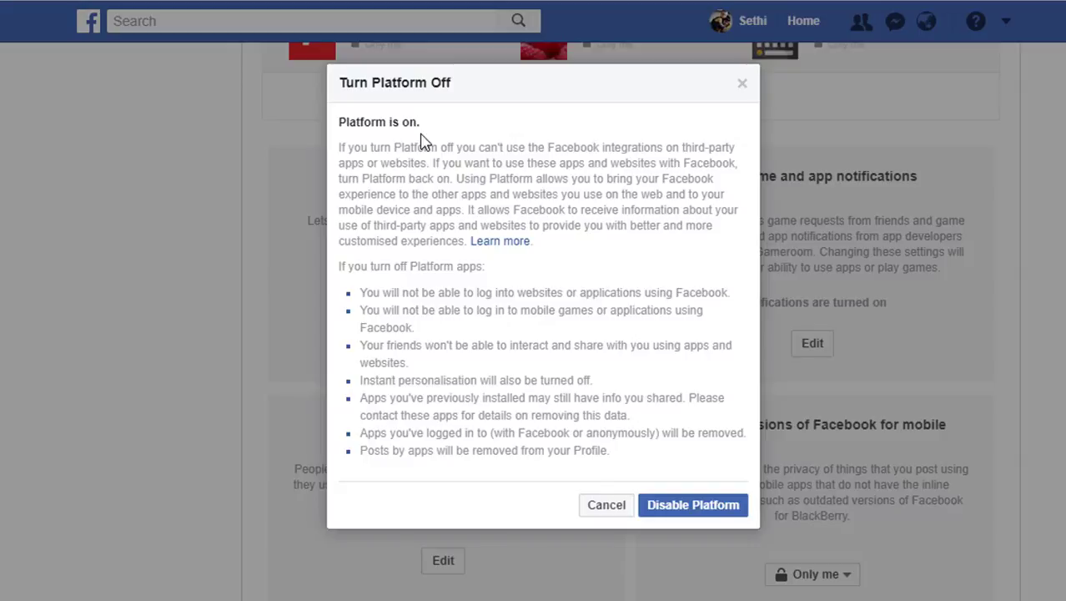
mouse_move(659, 378)
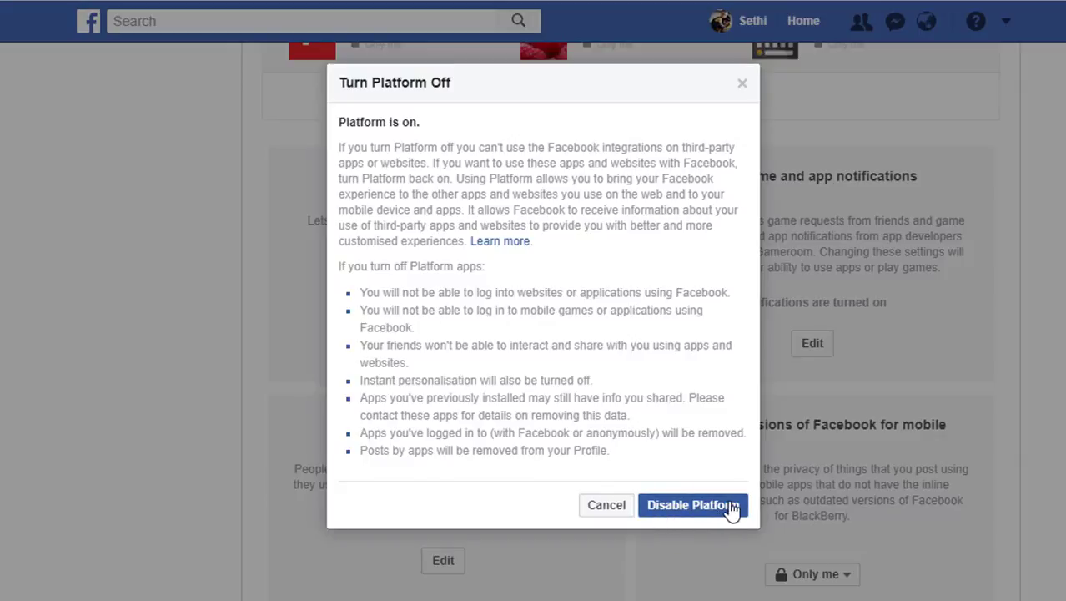
mouse_move(607, 511)
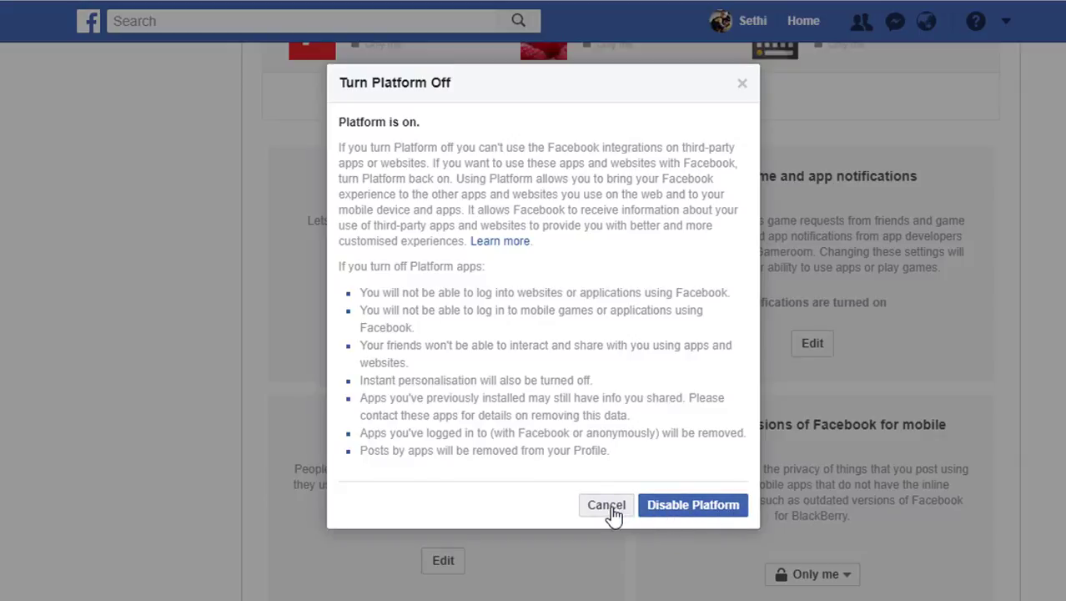
left_click(604, 504)
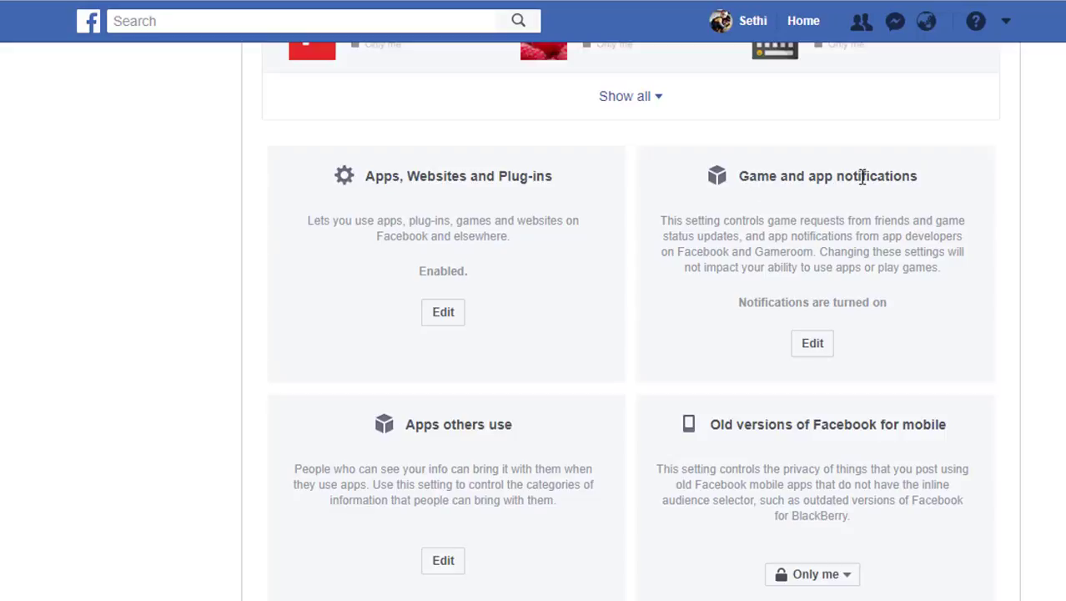
mouse_move(855, 302)
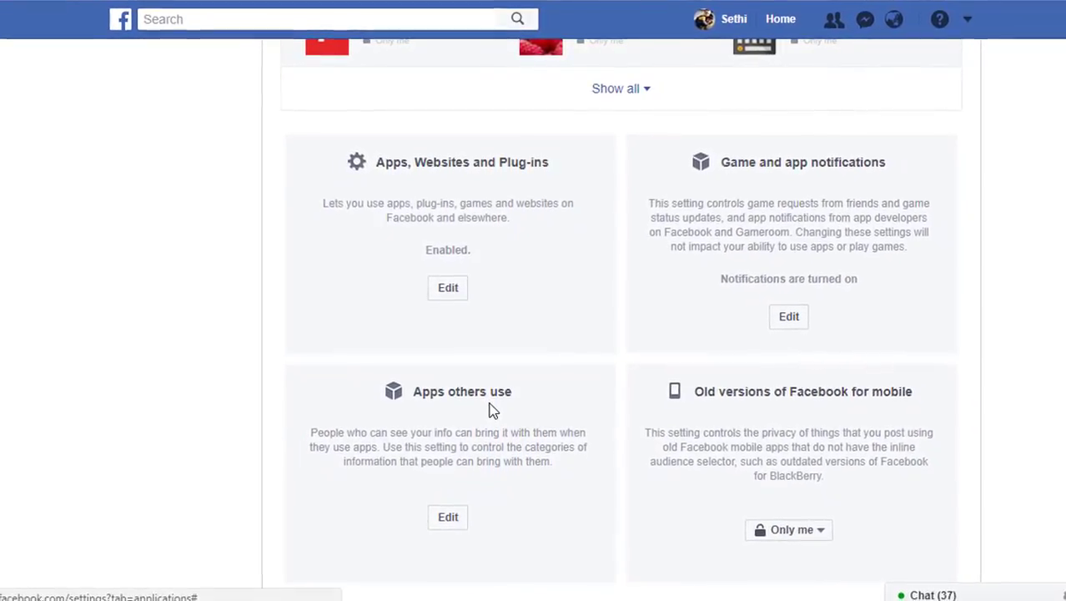
Step: Edit the Apps others use tile in App Settings
left_click(447, 510)
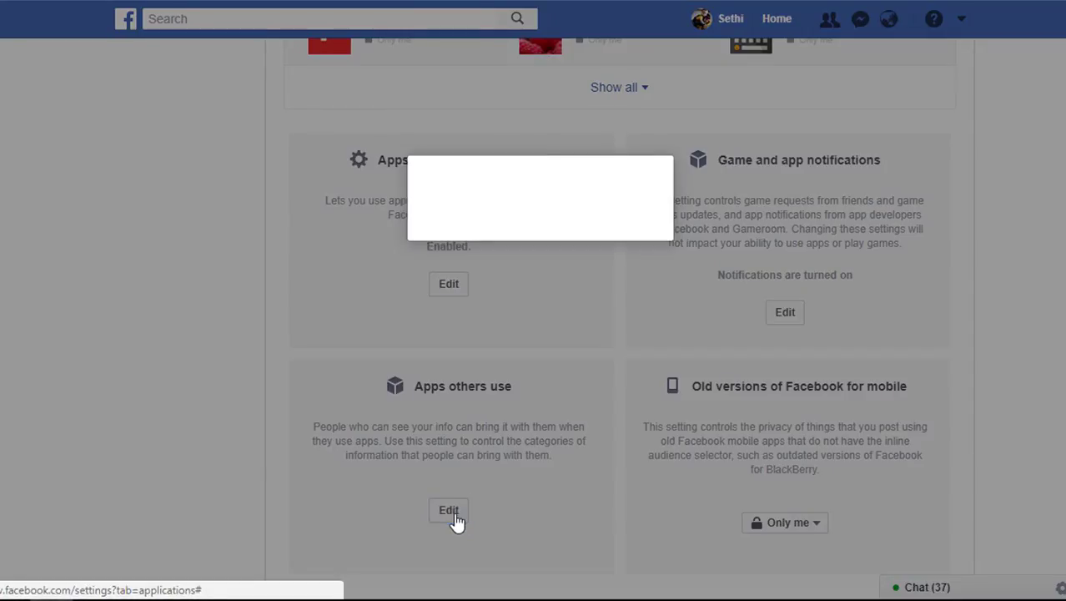
Step: Save Apps others use sharing with only Birthday, My website and If I'm online
left_click(448, 510)
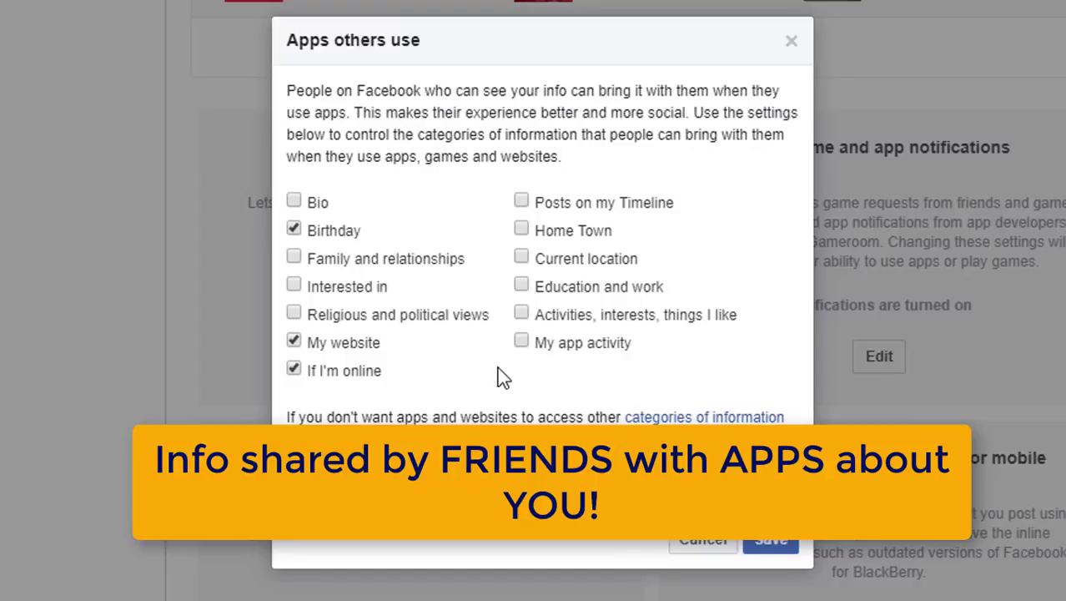
mouse_move(361, 221)
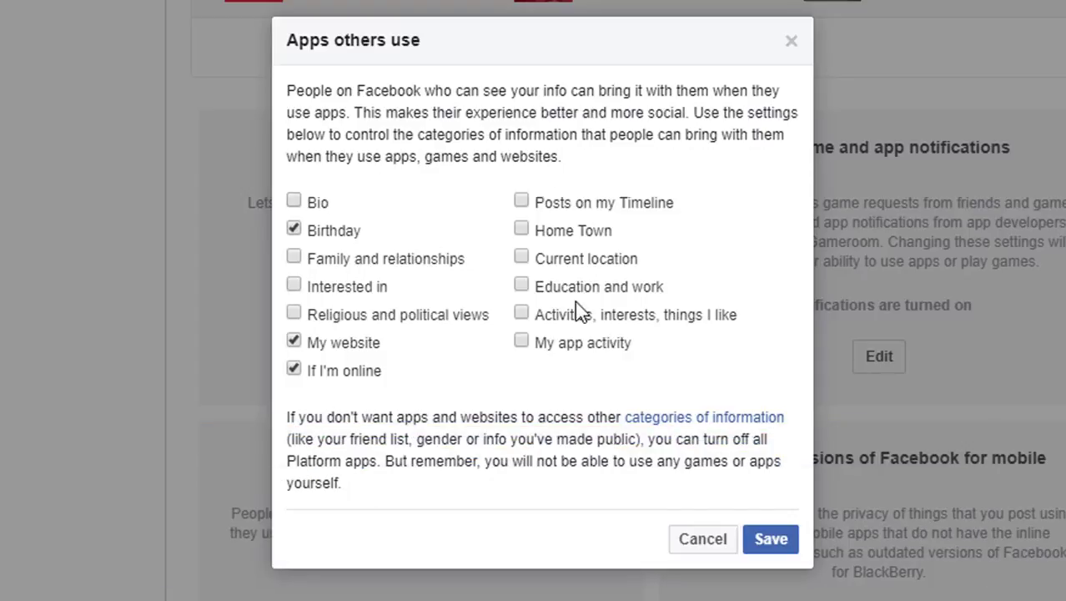
mouse_move(523, 159)
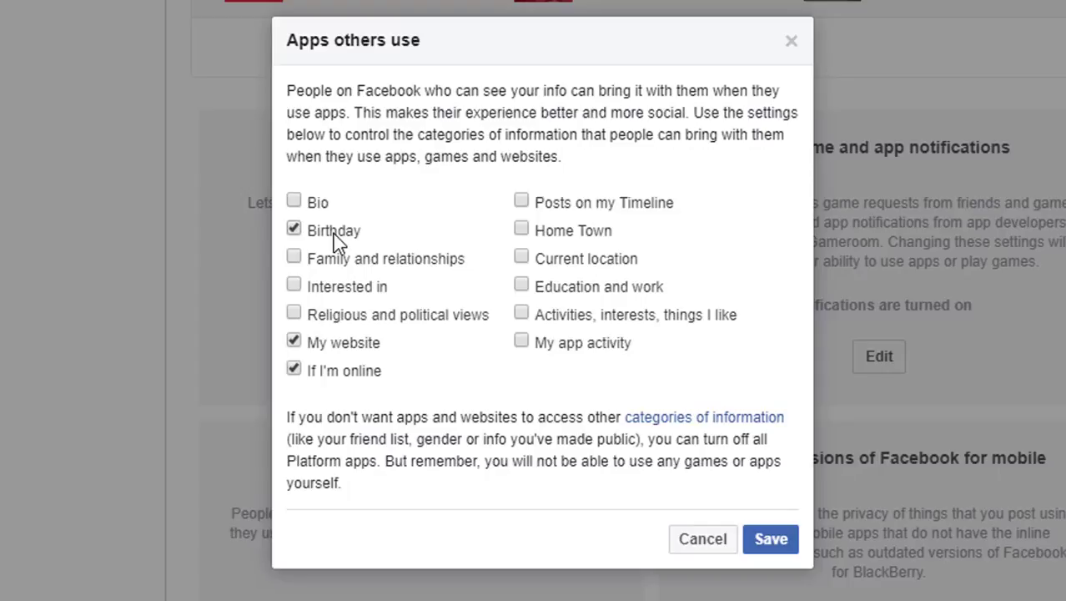
mouse_move(467, 208)
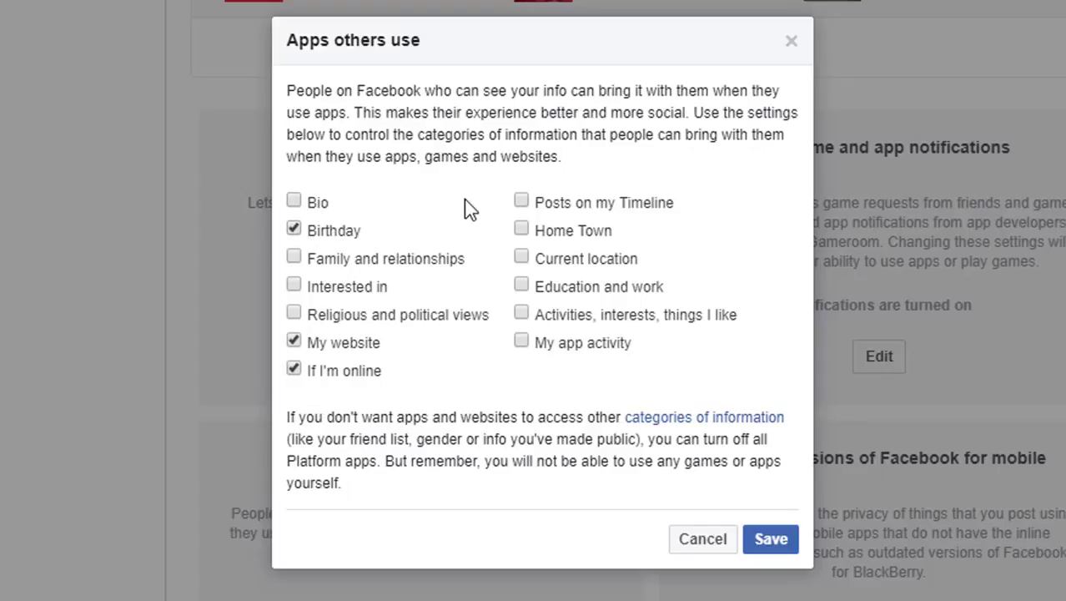
mouse_move(512, 367)
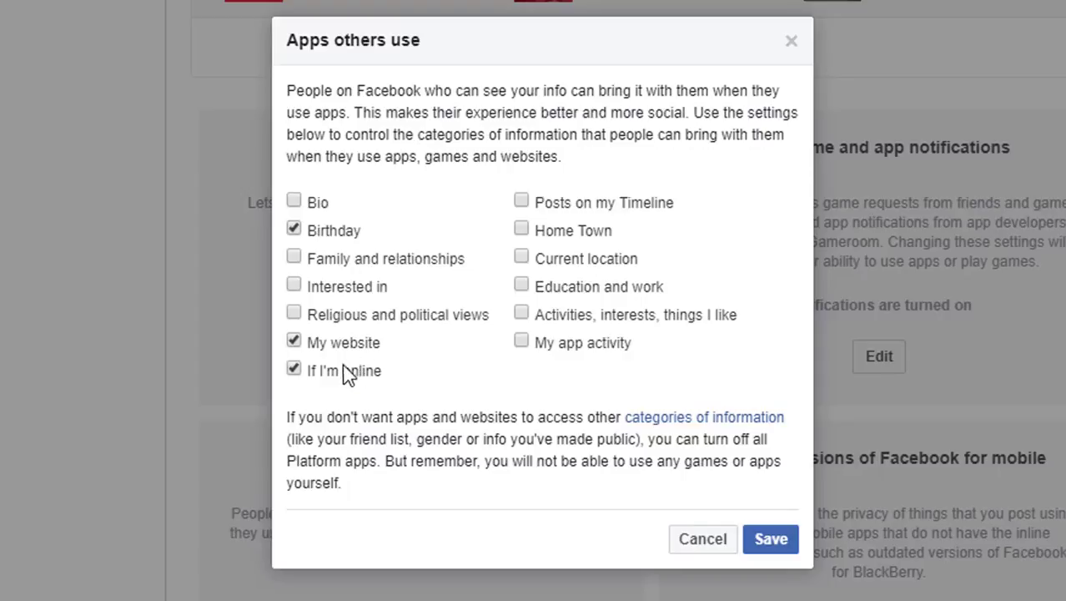
mouse_move(362, 388)
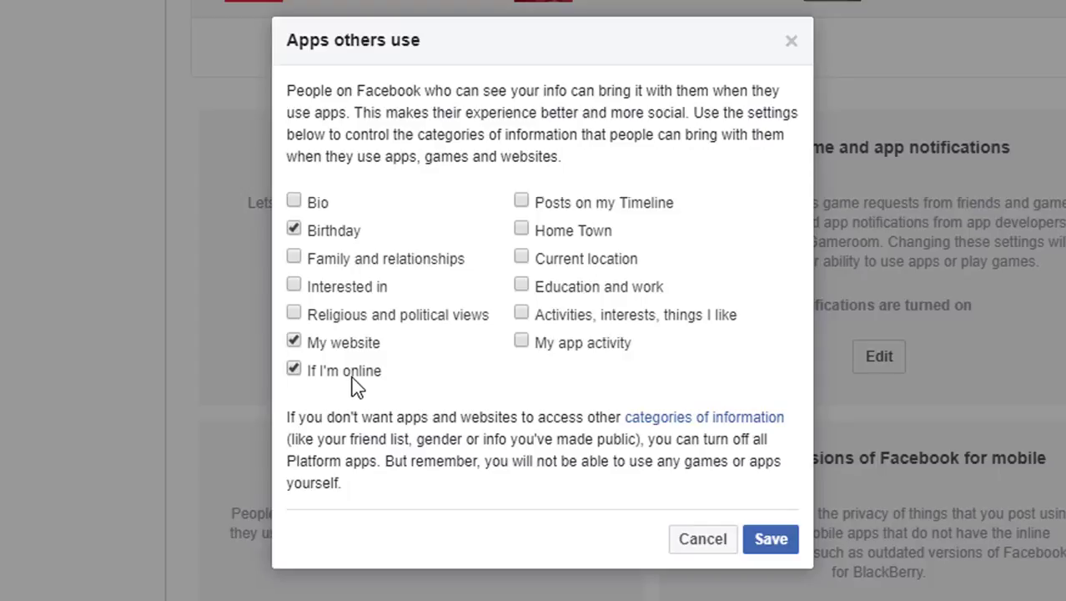
mouse_move(560, 404)
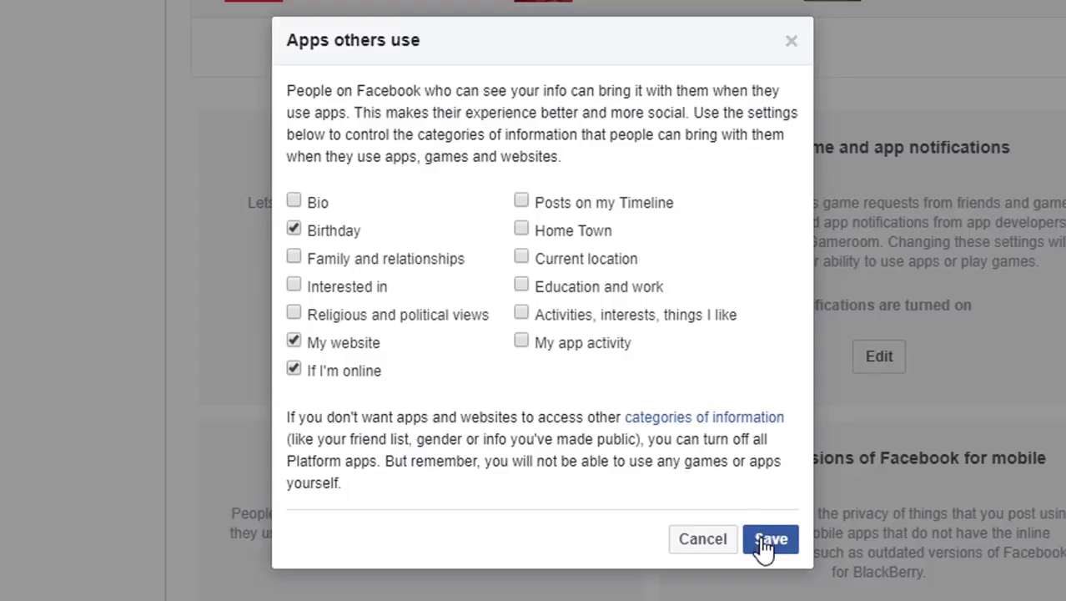
left_click(770, 539)
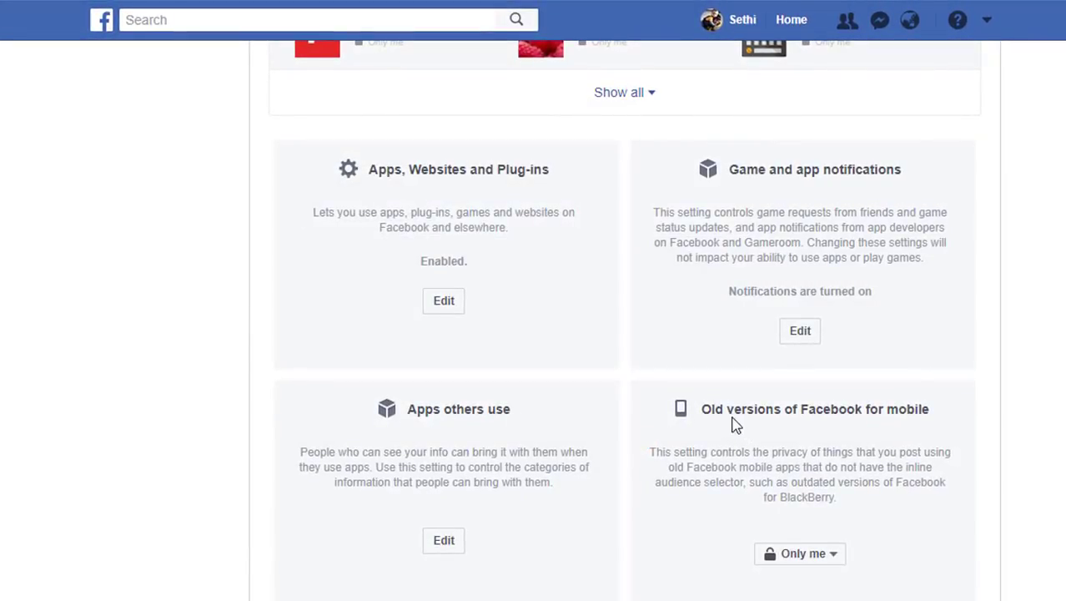
mouse_move(875, 417)
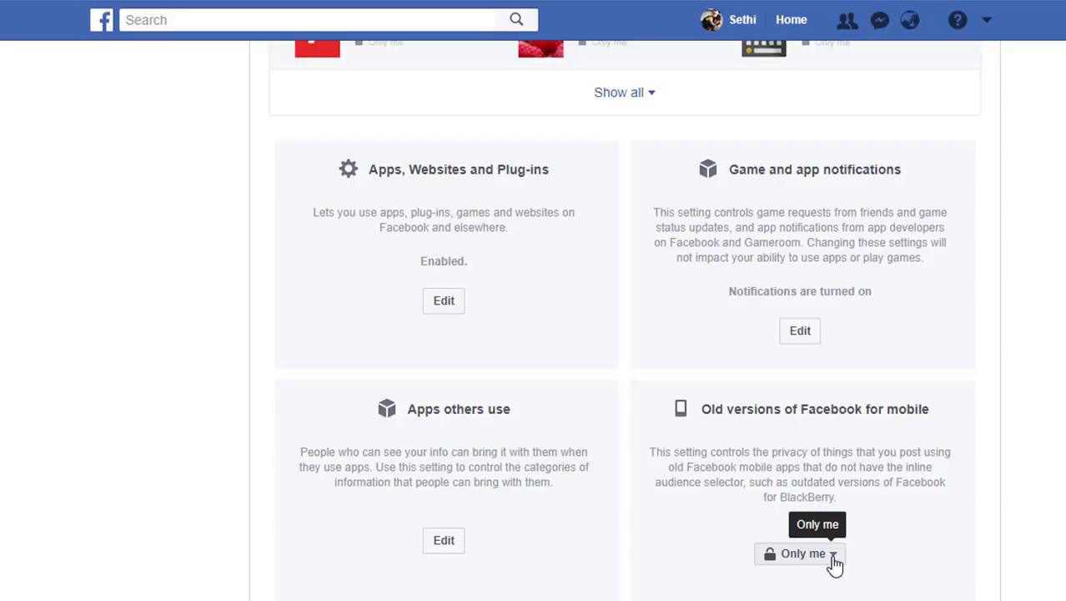
mouse_move(924, 513)
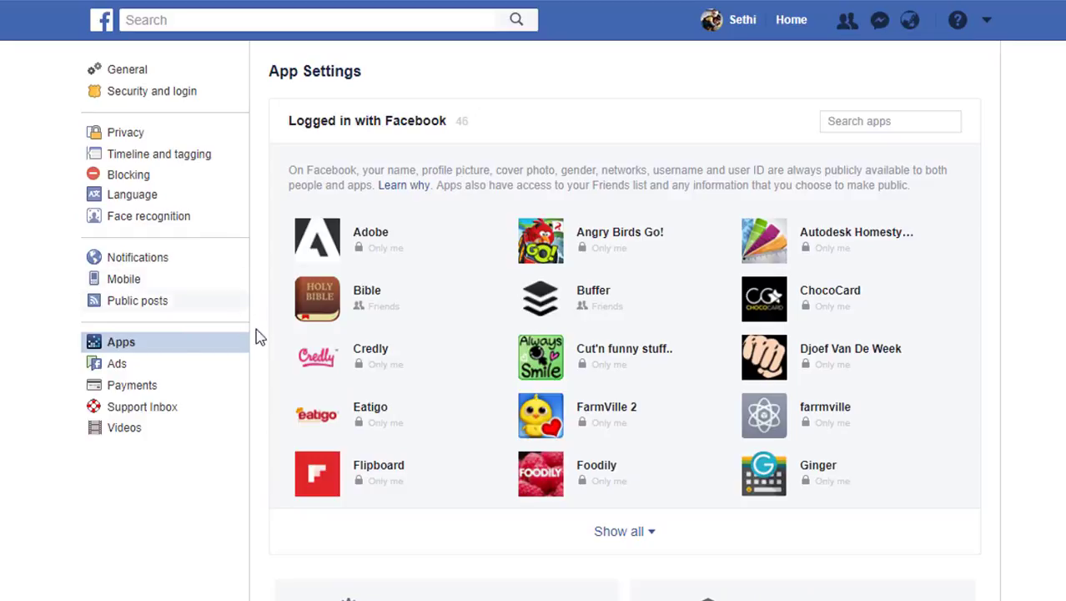
mouse_move(94, 369)
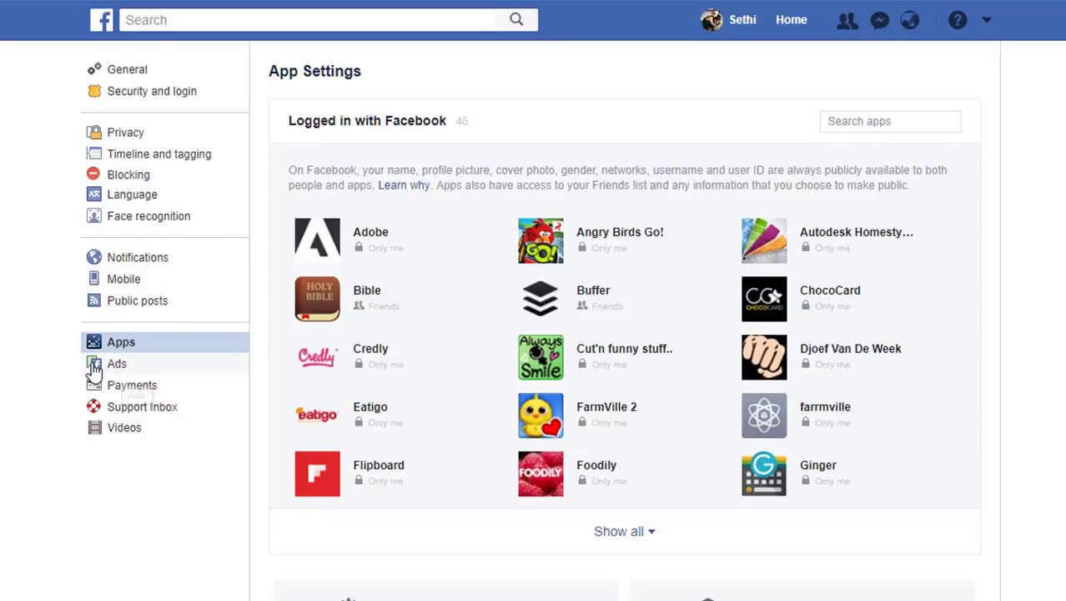
mouse_move(138, 371)
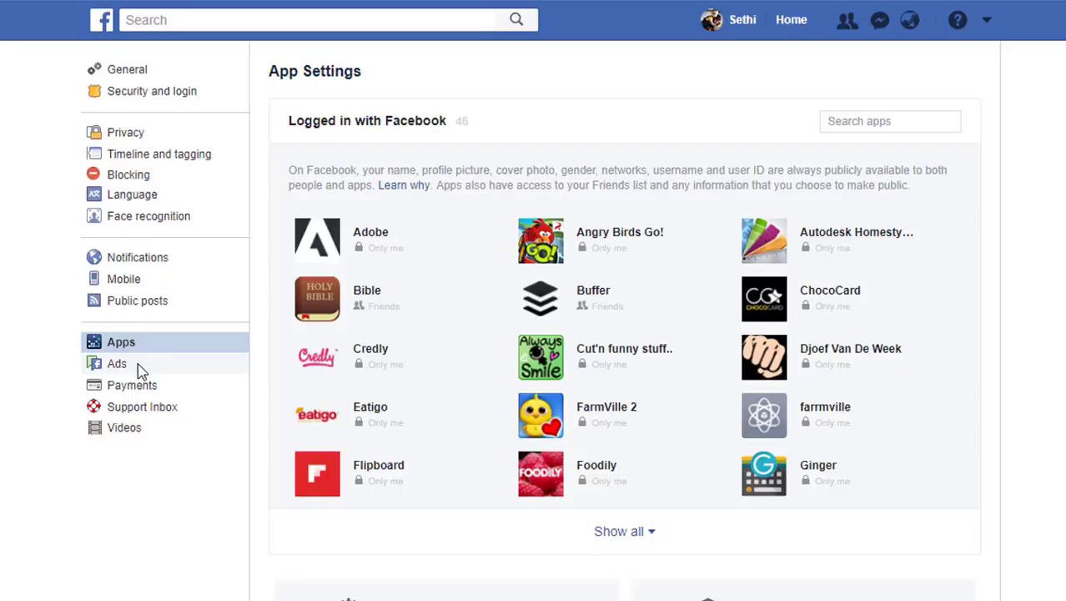
Step: Open Your ad preferences via Ads in the settings sidebar
left_click(117, 363)
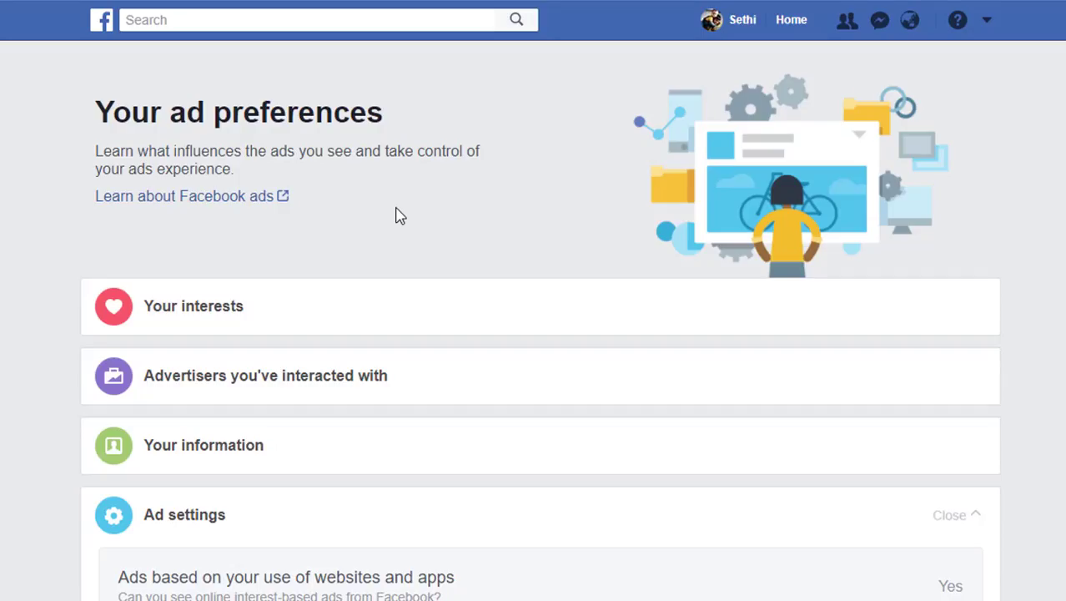
scroll("down", 3)
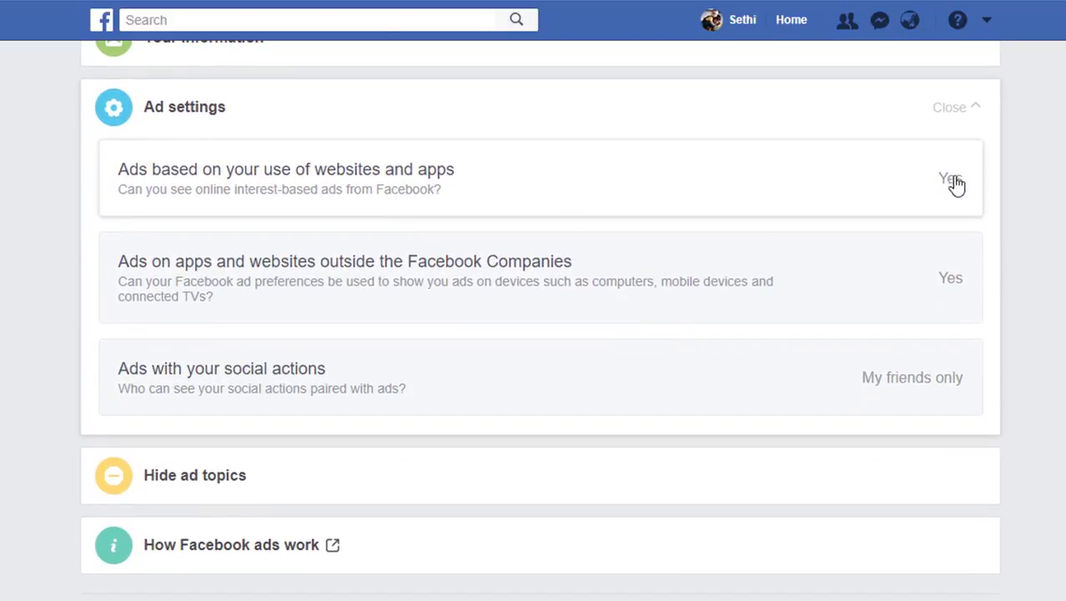
mouse_move(835, 412)
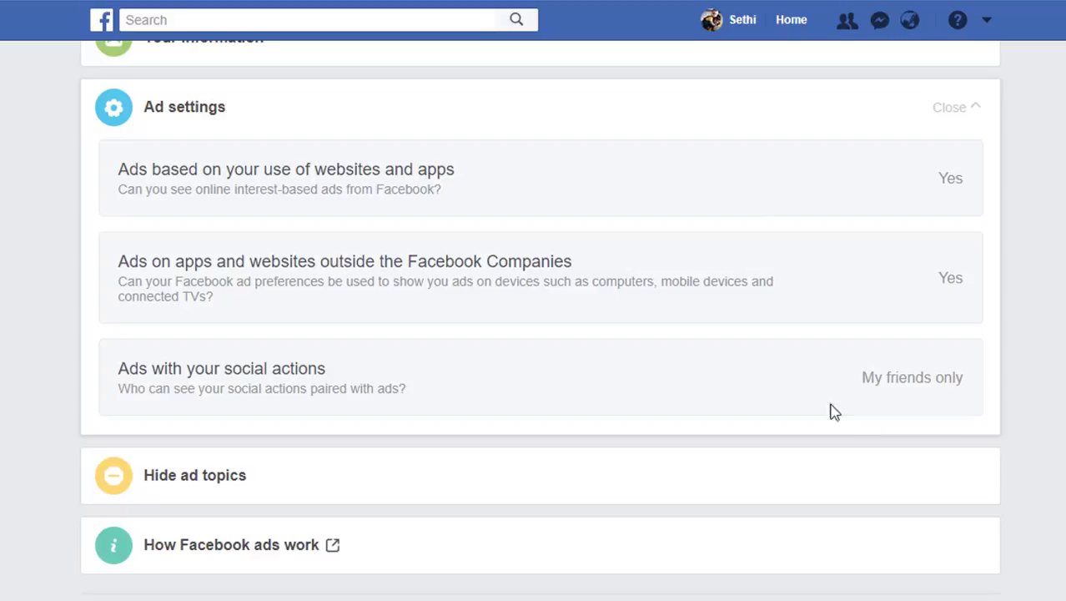
mouse_move(594, 176)
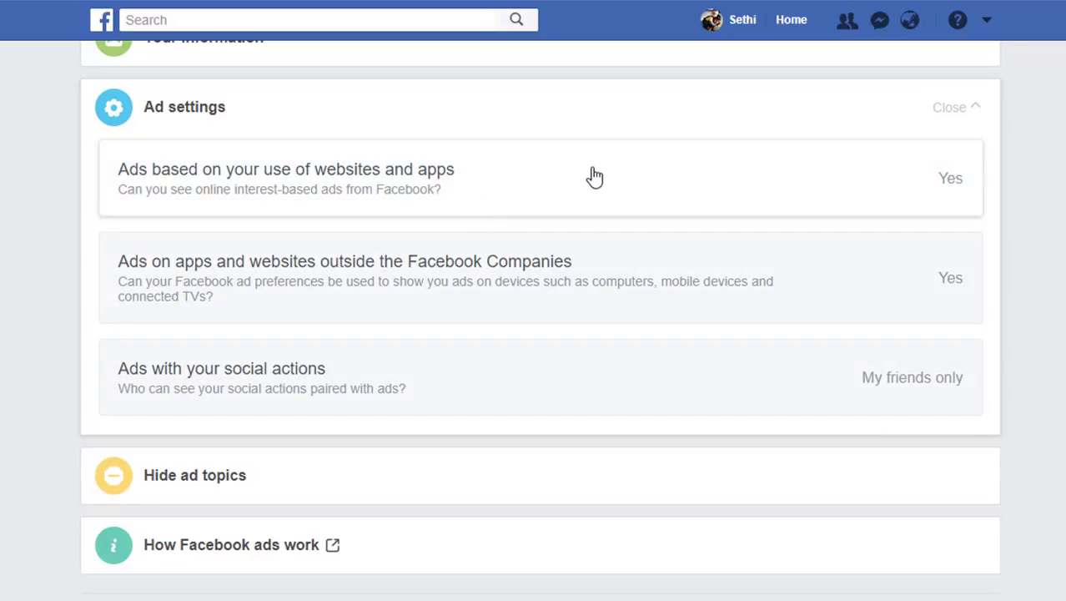
mouse_move(348, 184)
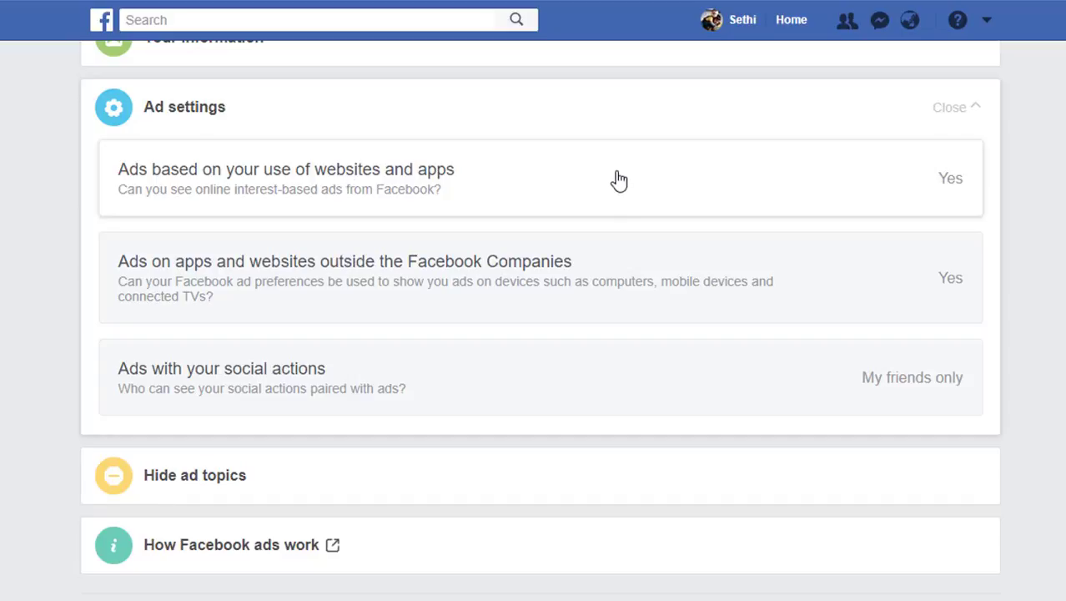
mouse_move(614, 285)
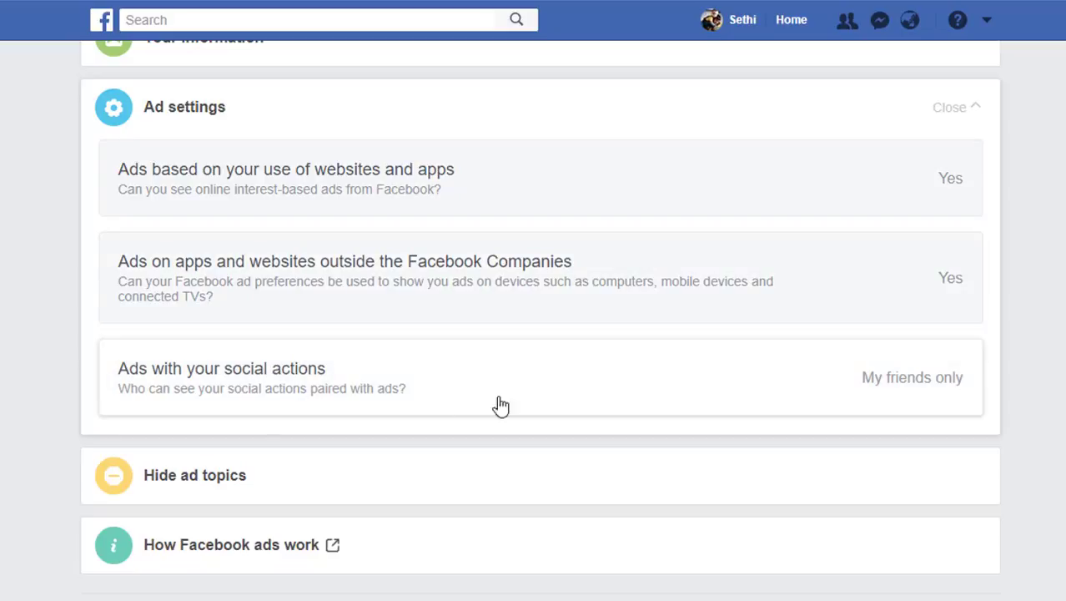
scroll("down", 3)
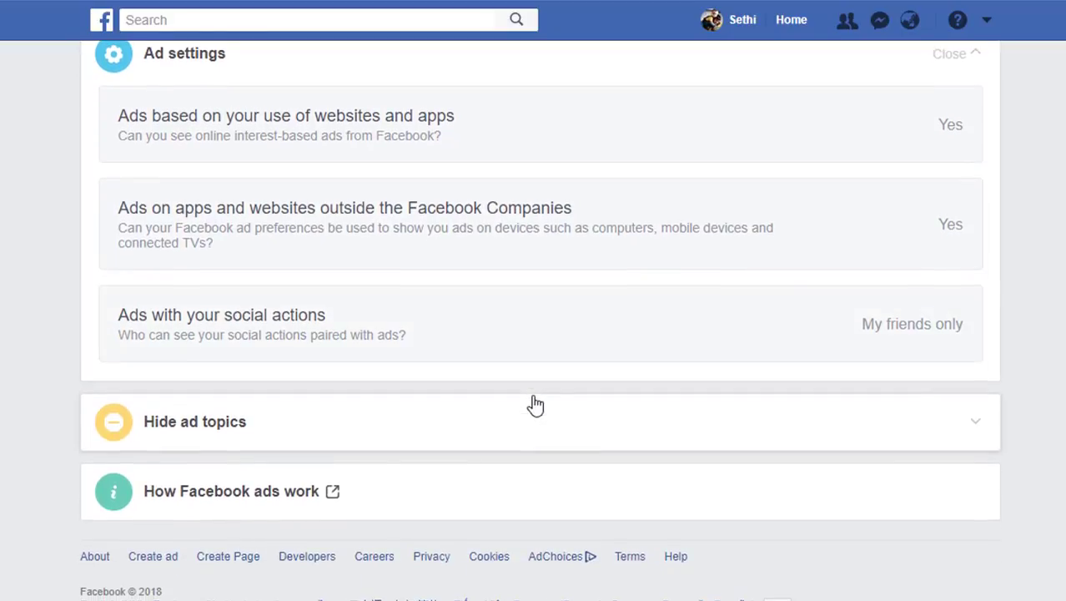
scroll("up", 3)
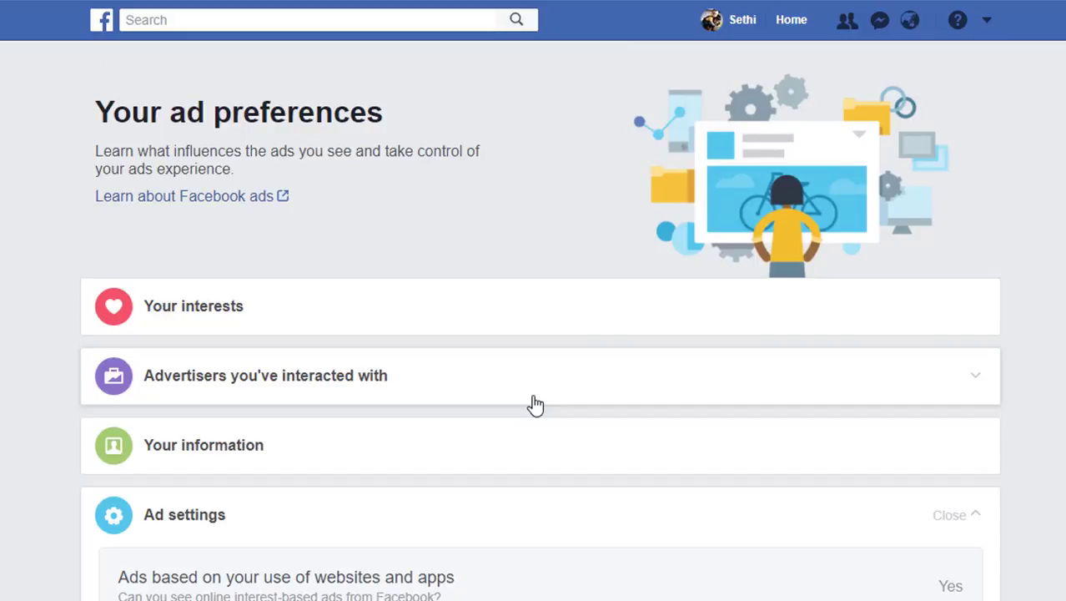
scroll("down", 3)
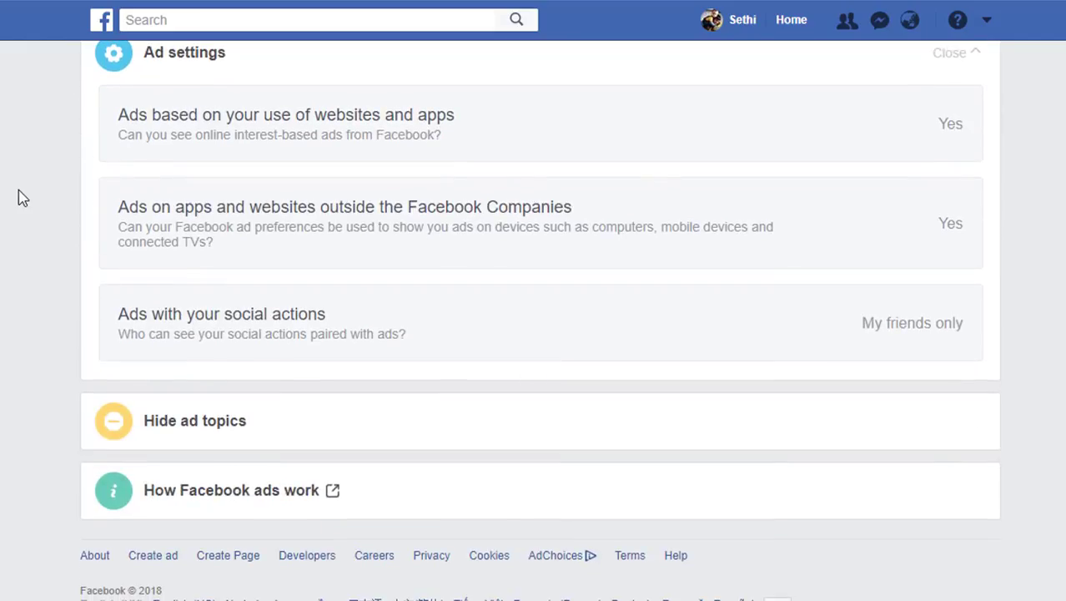
scroll("up", 3)
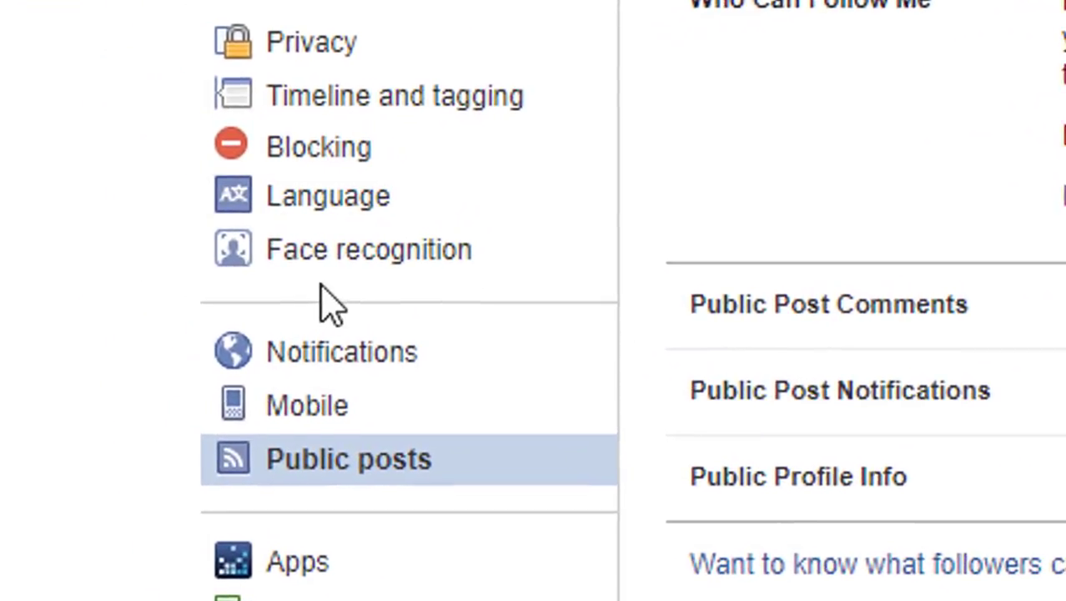
mouse_move(405, 271)
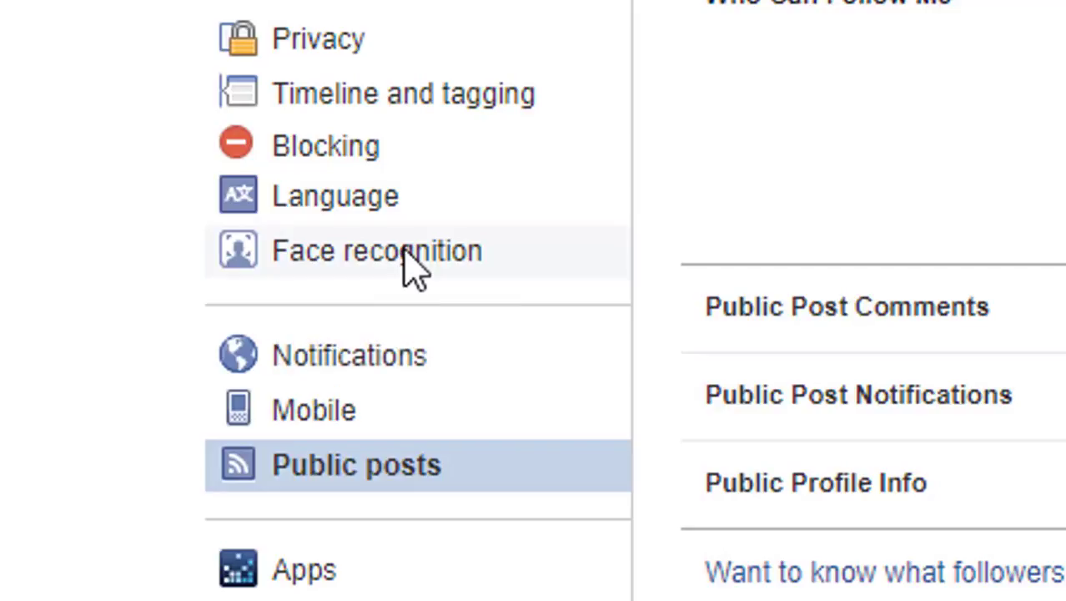
Step: Open the Face recognition settings page, where photo and video recognition is set to No
left_click(372, 251)
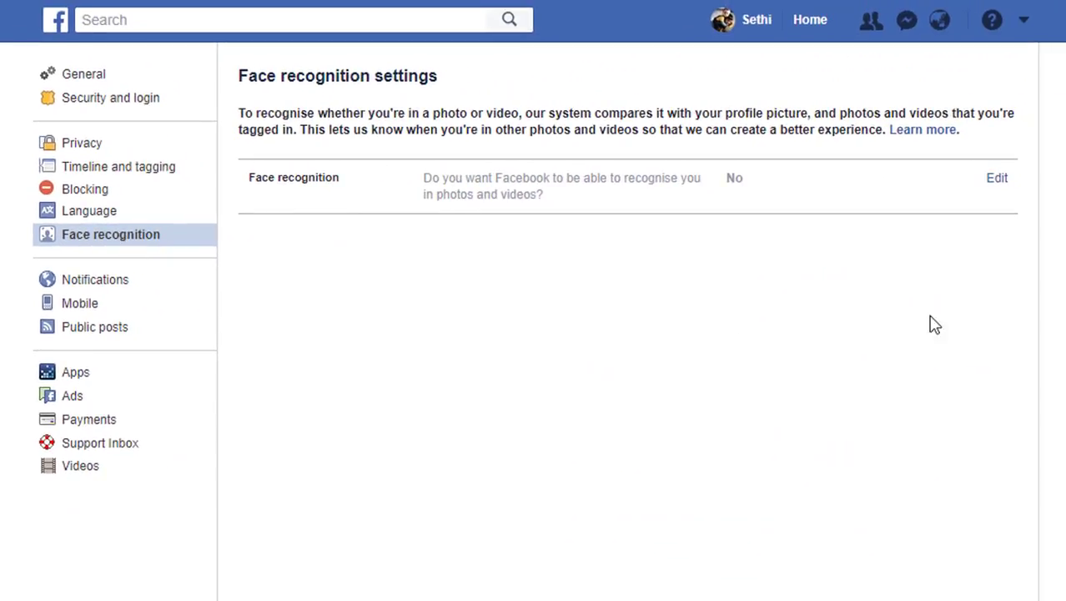
mouse_move(747, 335)
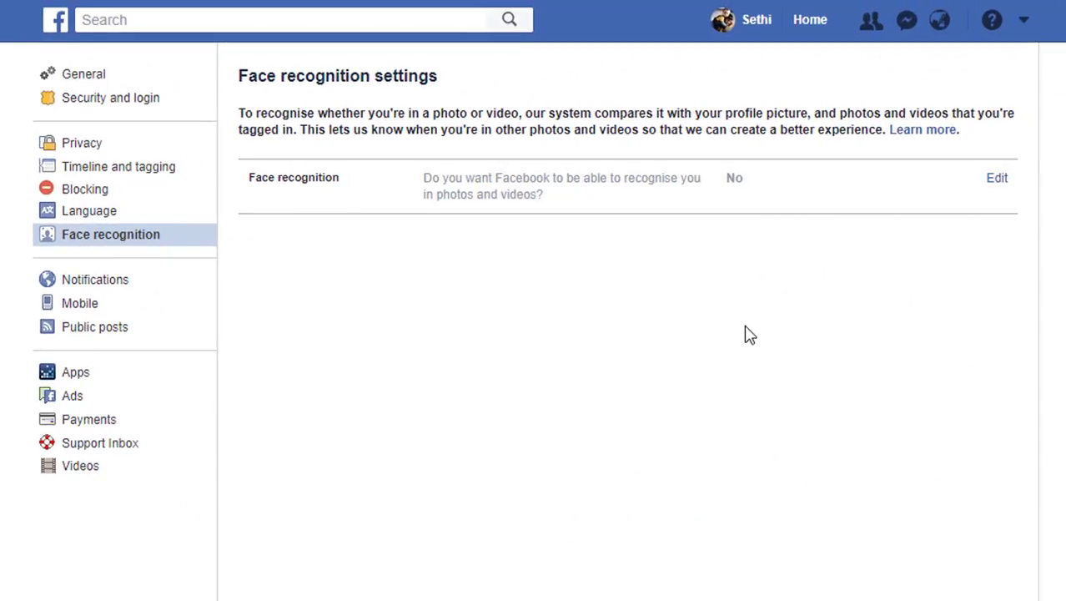